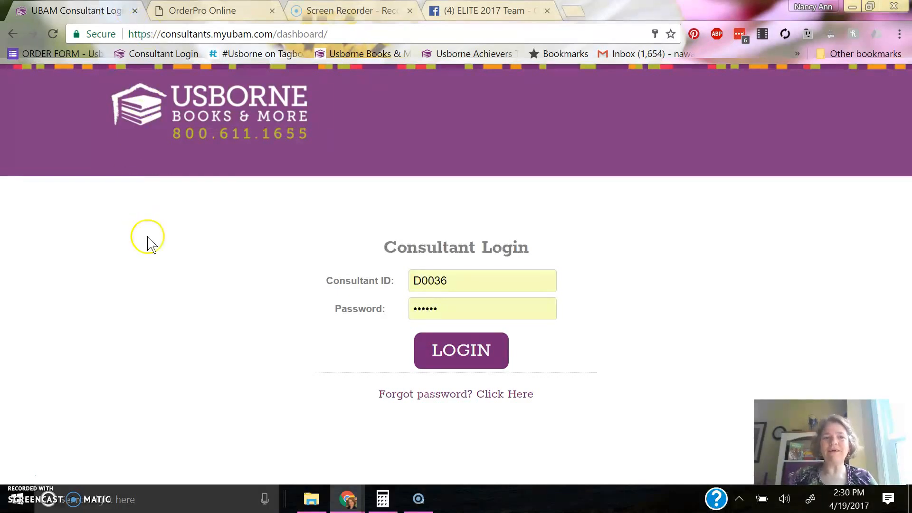
{"action": "mouse_move", "coordinate": [389, 321]}
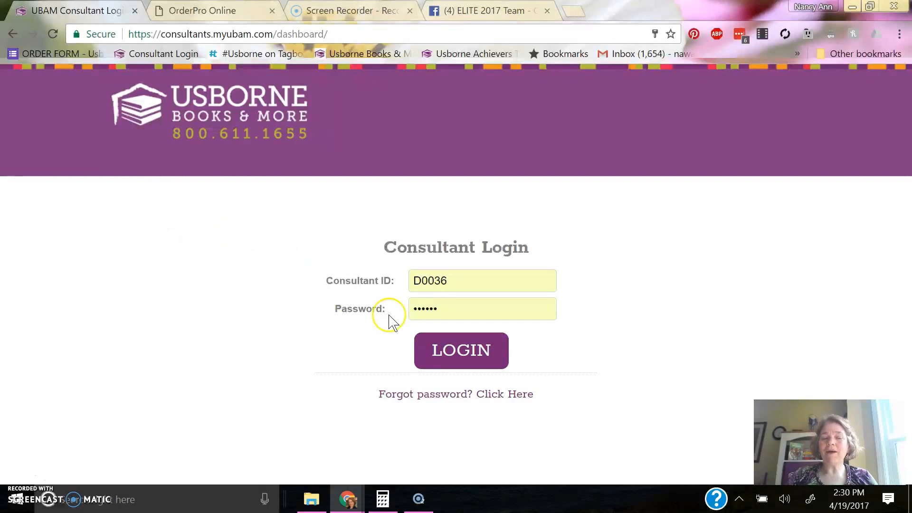
Submit the consultant login with the prefilled ID and password
{"action": "left_click", "coordinate": [461, 350]}
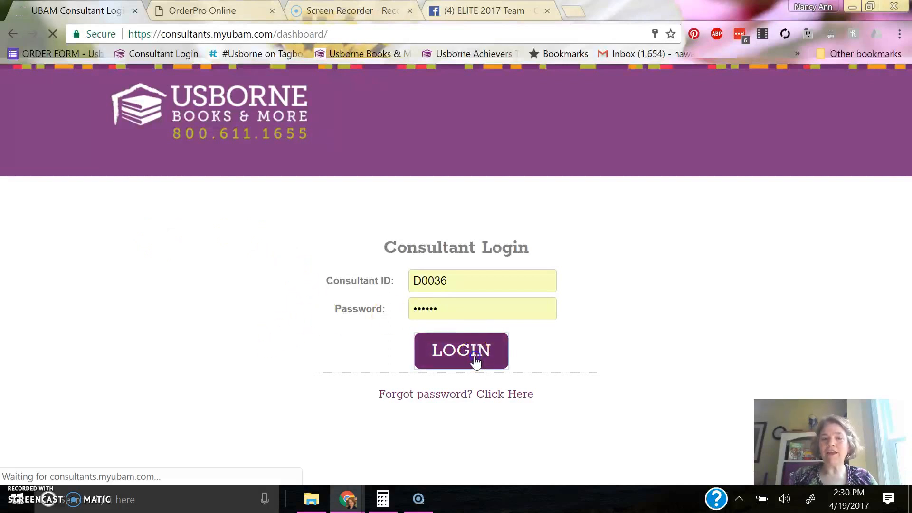
{"action": "left_click", "coordinate": [460, 350]}
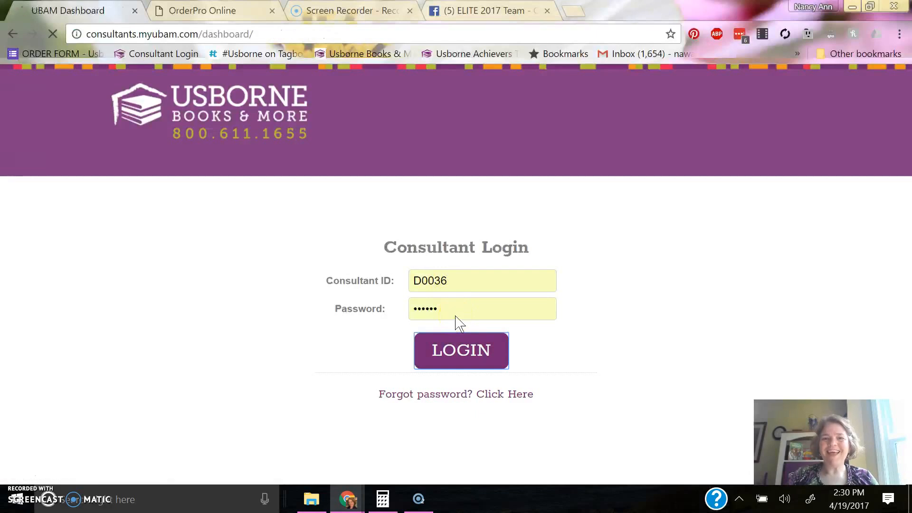
Use the quick links under the profile photo, then head to the consultant back office via the Usborne logo
{"action": "left_click", "coordinate": [461, 350]}
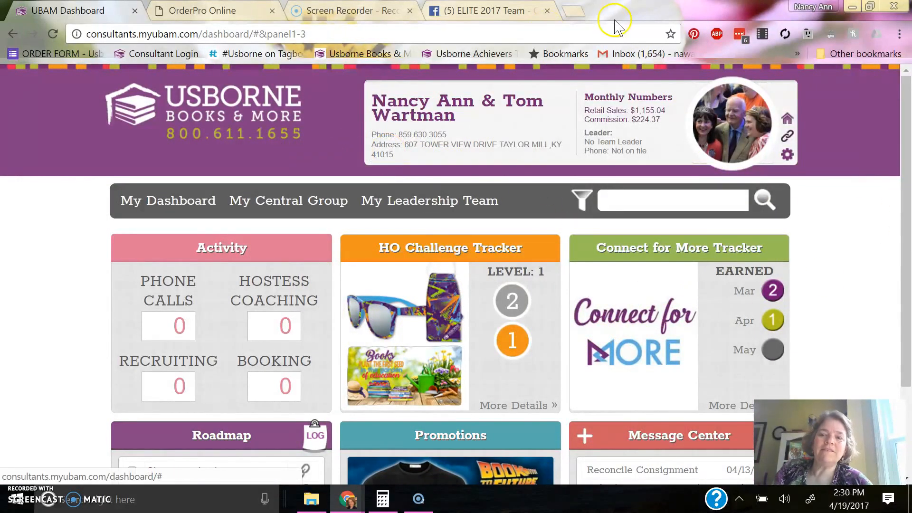
{"action": "left_click", "coordinate": [787, 153]}
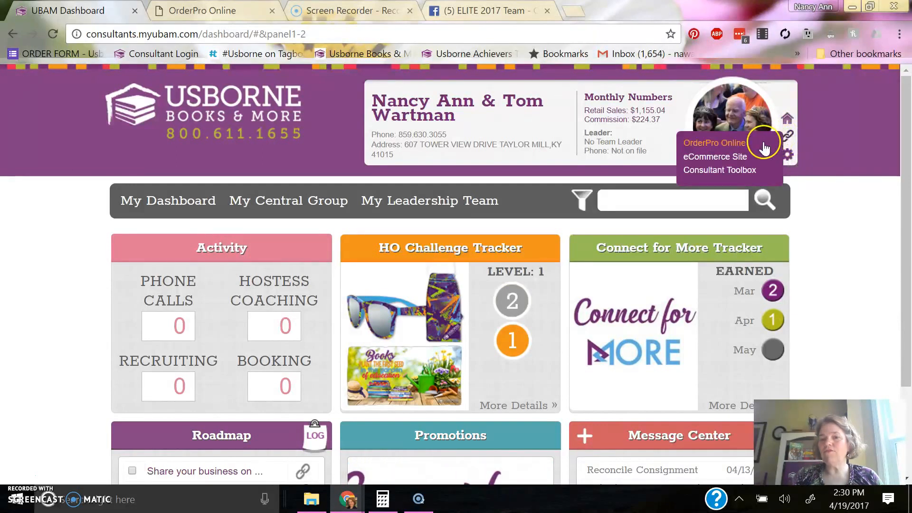
{"action": "mouse_move", "coordinate": [750, 170]}
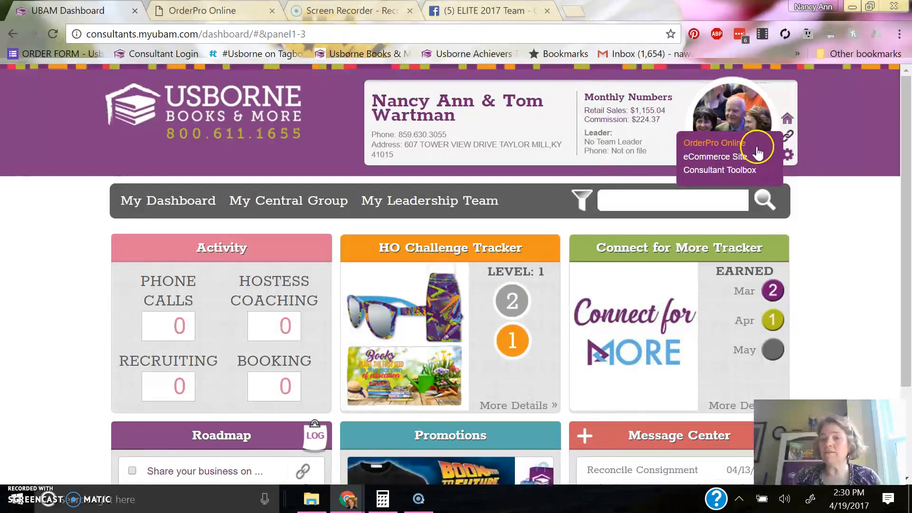
{"action": "left_click", "coordinate": [787, 153]}
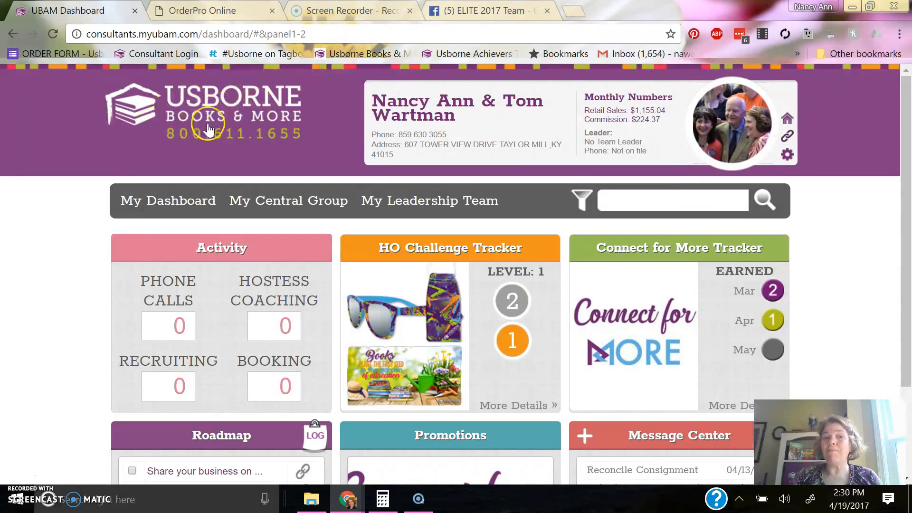
{"action": "left_click", "coordinate": [209, 116]}
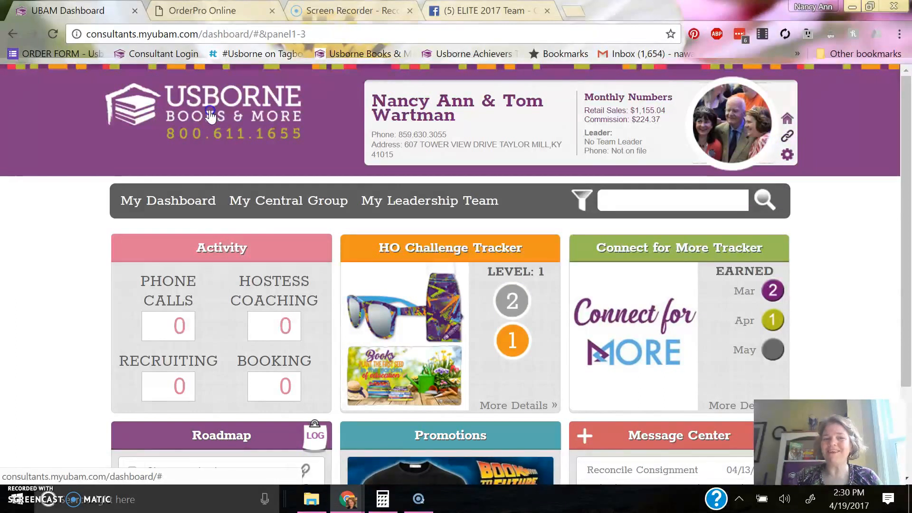
{"action": "left_click", "coordinate": [211, 113]}
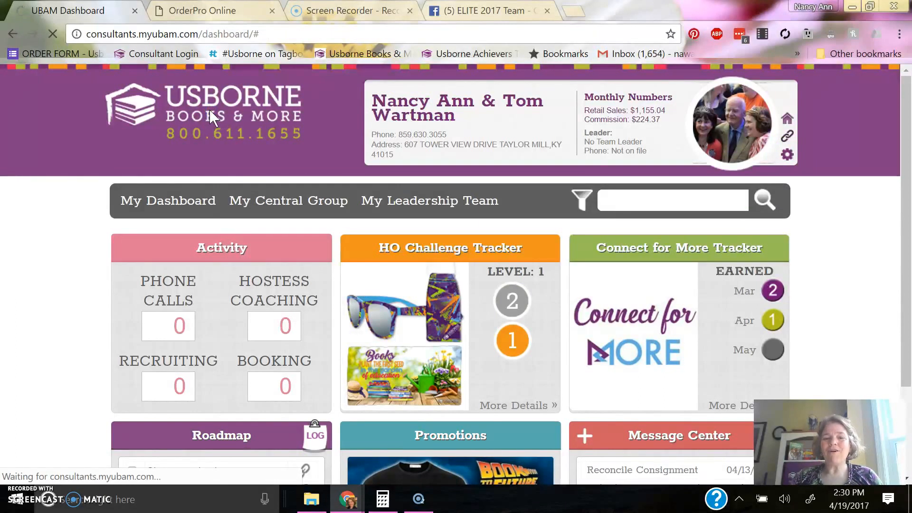
From the back office Resources, log in to OrderPro Online and reach the Order Manager
{"action": "left_click", "coordinate": [232, 107]}
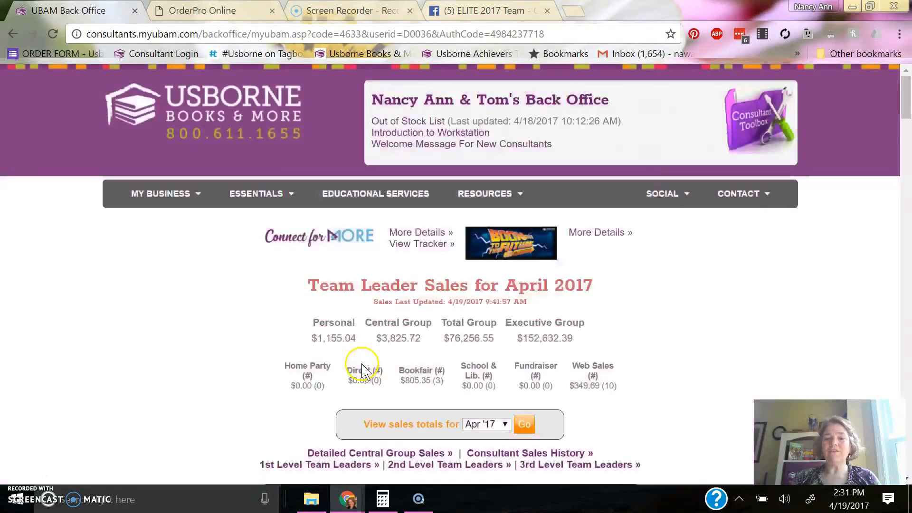
{"action": "left_click", "coordinate": [484, 193]}
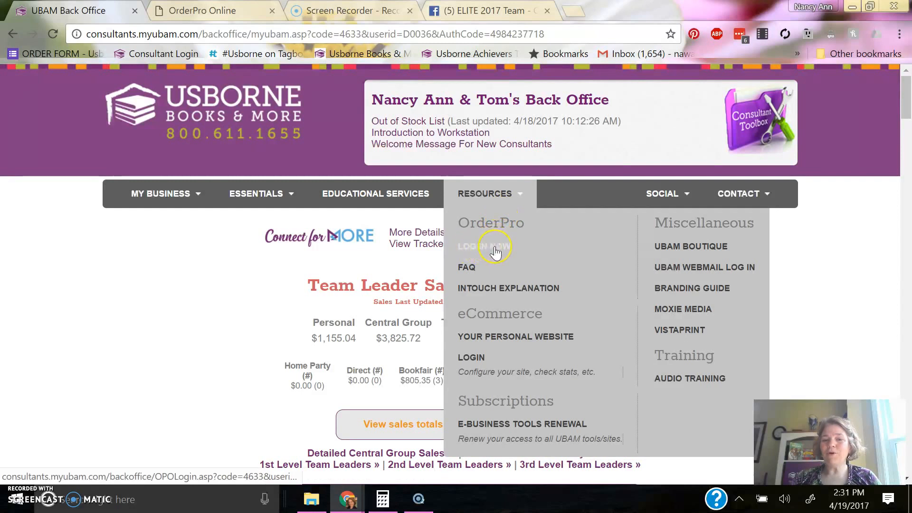
{"action": "left_click", "coordinate": [485, 245]}
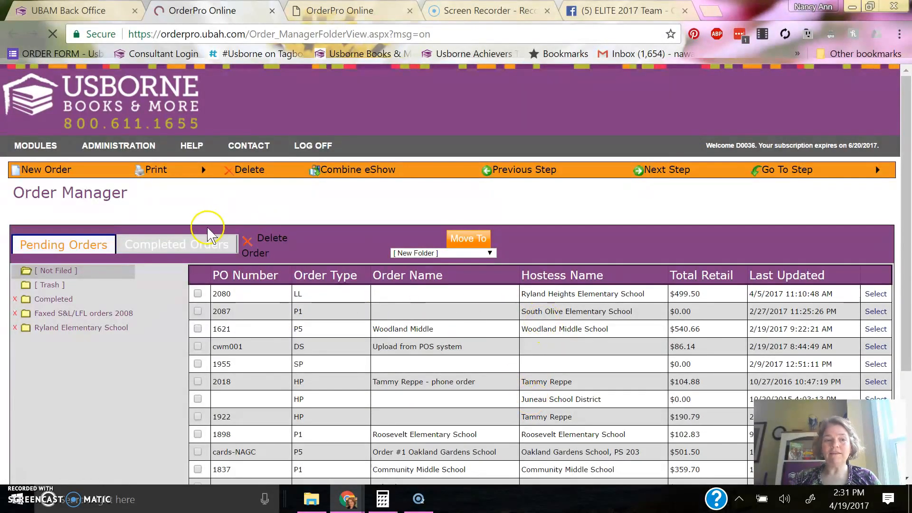
Start a new order and scroll to its shipping details
{"action": "left_click", "coordinate": [46, 169]}
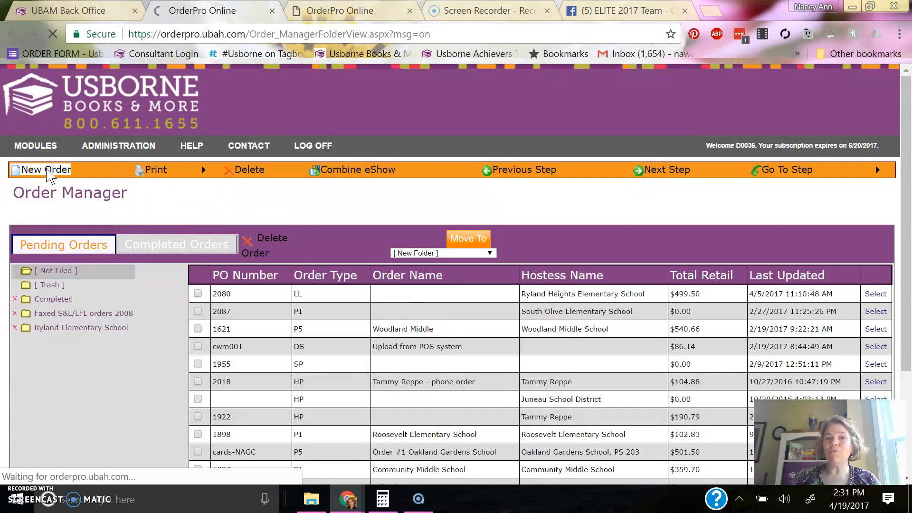
{"action": "left_click", "coordinate": [45, 169]}
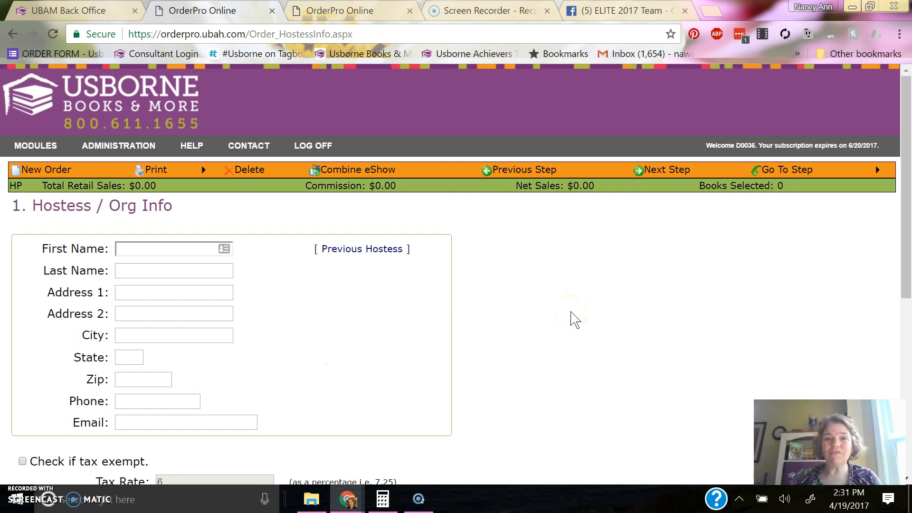
{"action": "scroll", "scroll_direction": "down", "scroll_amount": 3}
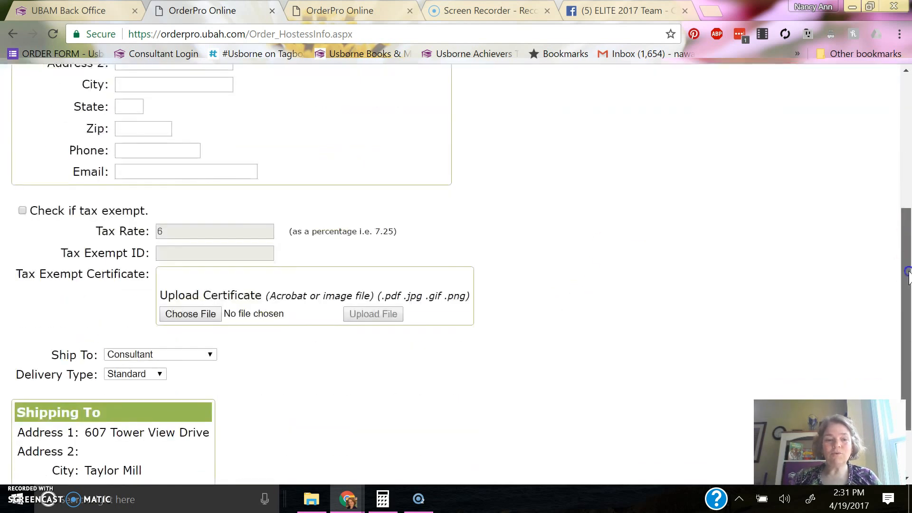
{"action": "scroll", "scroll_direction": "down", "scroll_amount": 3}
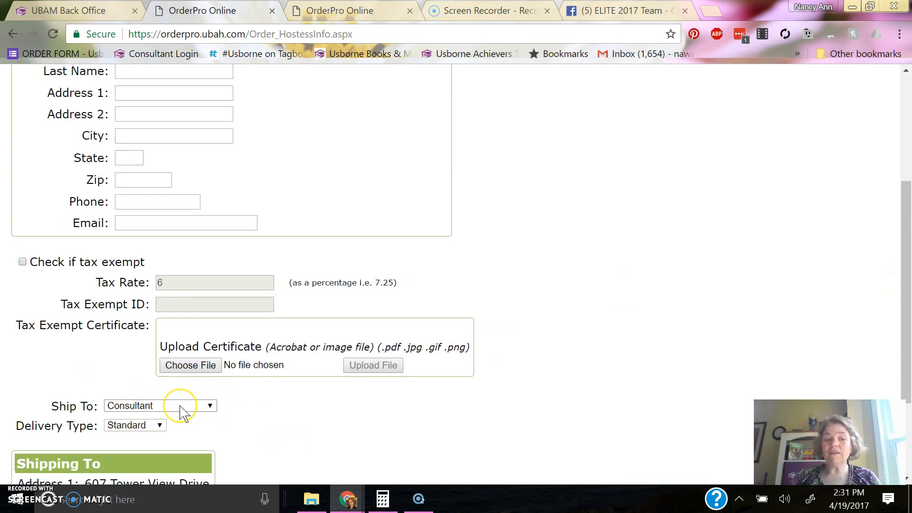
Set Ship To to Hostess, then back to Consultant after the error
{"action": "left_click", "coordinate": [159, 405]}
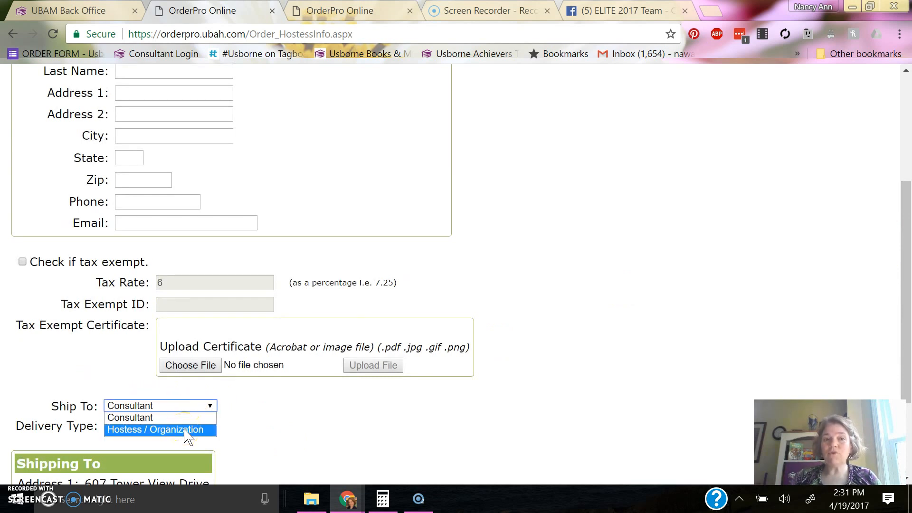
{"action": "left_click", "coordinate": [155, 429]}
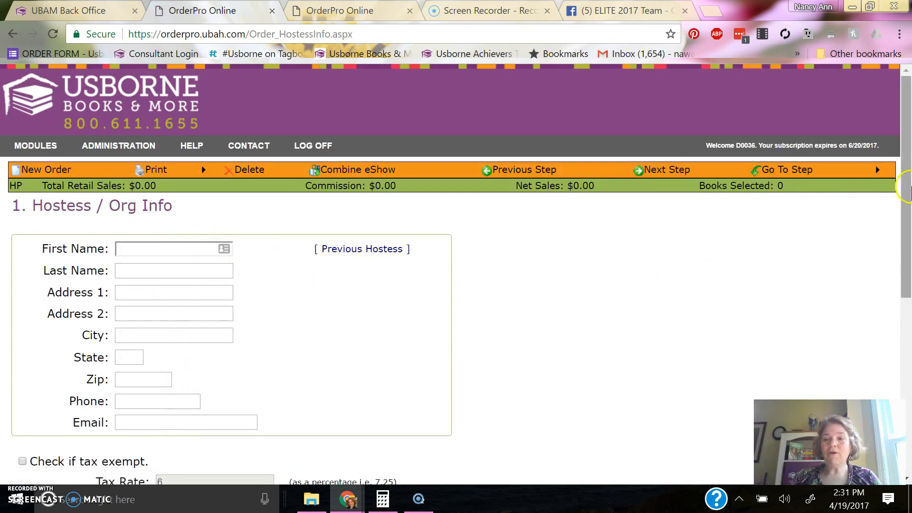
{"action": "scroll", "scroll_direction": "down", "scroll_amount": 3}
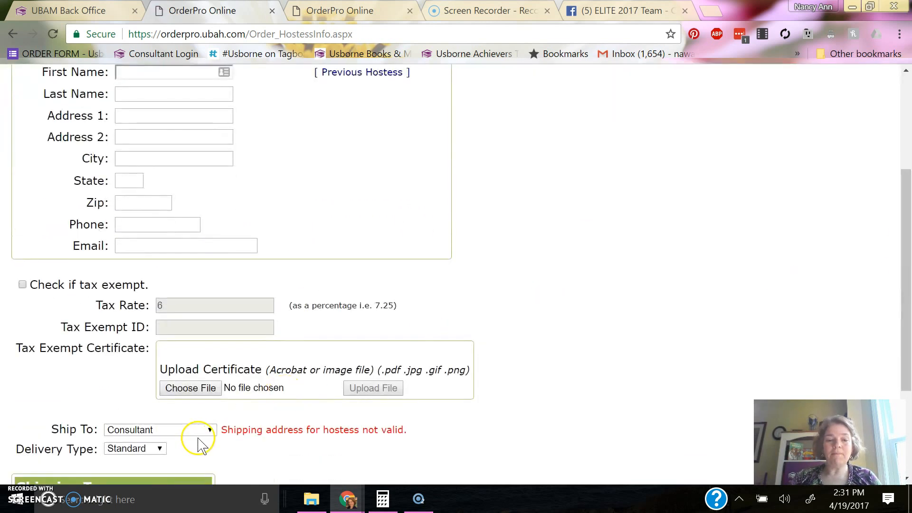
{"action": "left_click", "coordinate": [159, 429]}
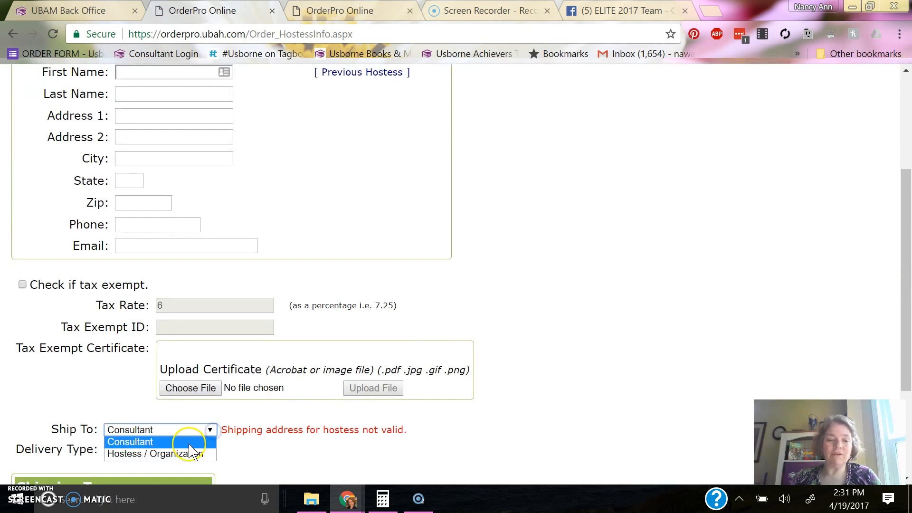
{"action": "left_click", "coordinate": [154, 454]}
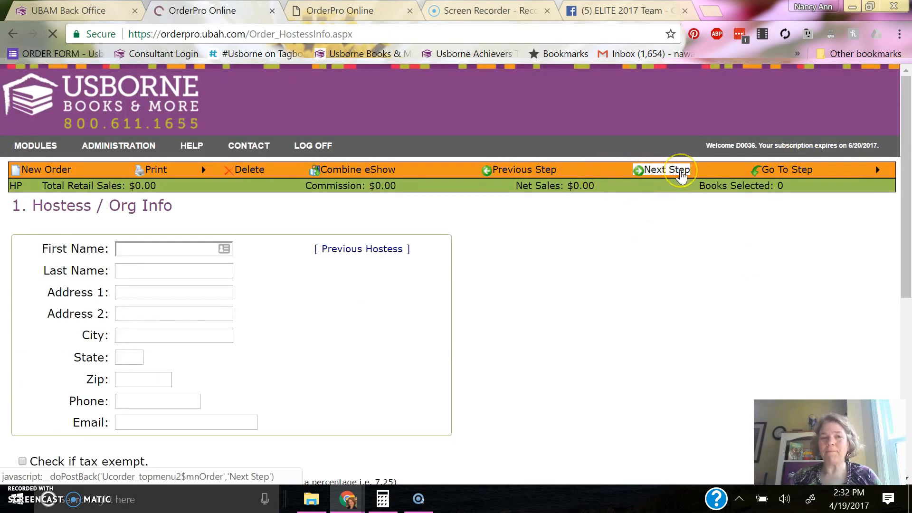
Name the order 'facebook party demo' and offer the monthly hostess special for a future booking
{"action": "left_click", "coordinate": [663, 169]}
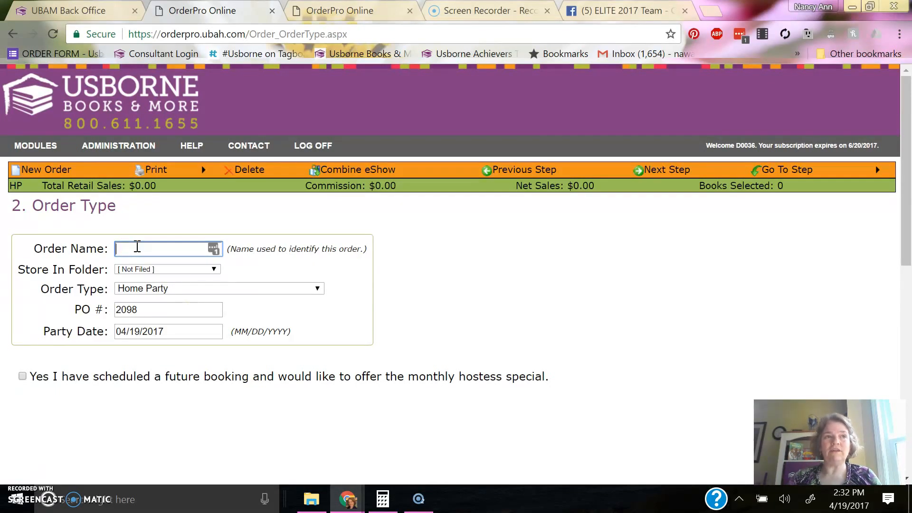
{"action": "type", "text": "facebook party"}
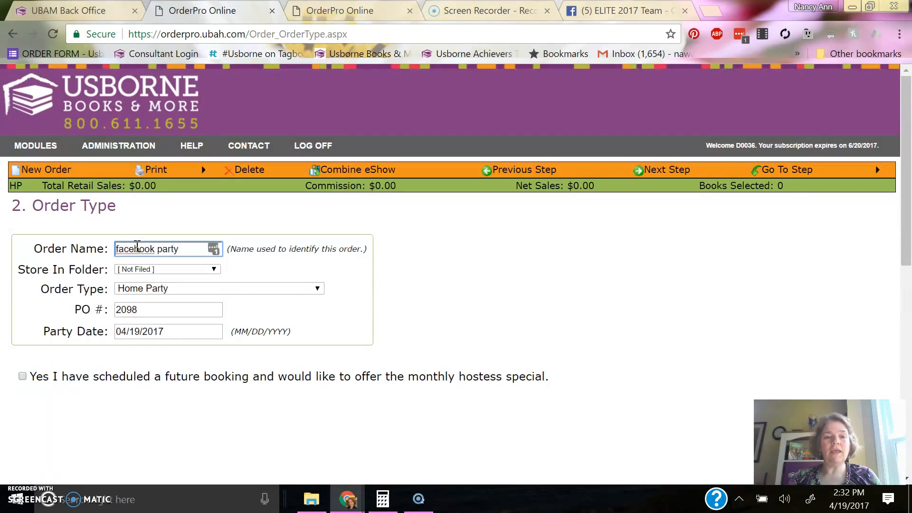
{"action": "type", "text": "demo"}
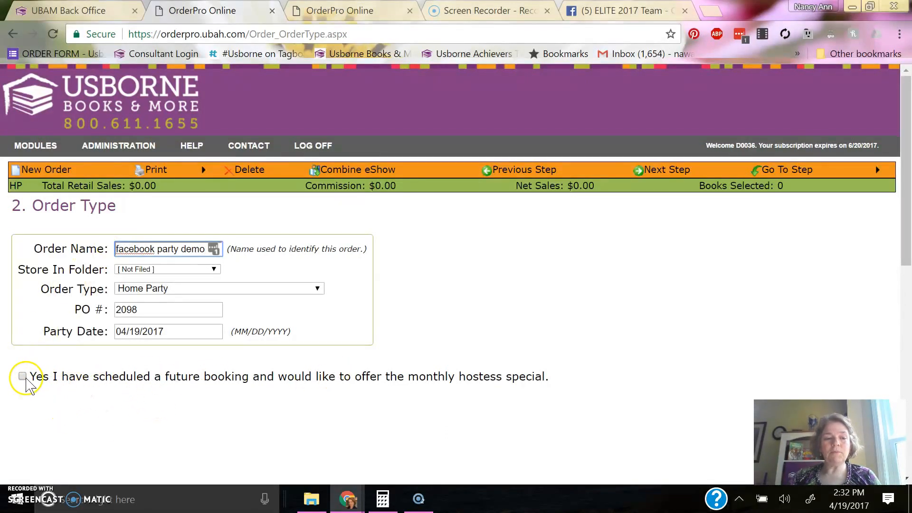
{"action": "left_click", "coordinate": [23, 376]}
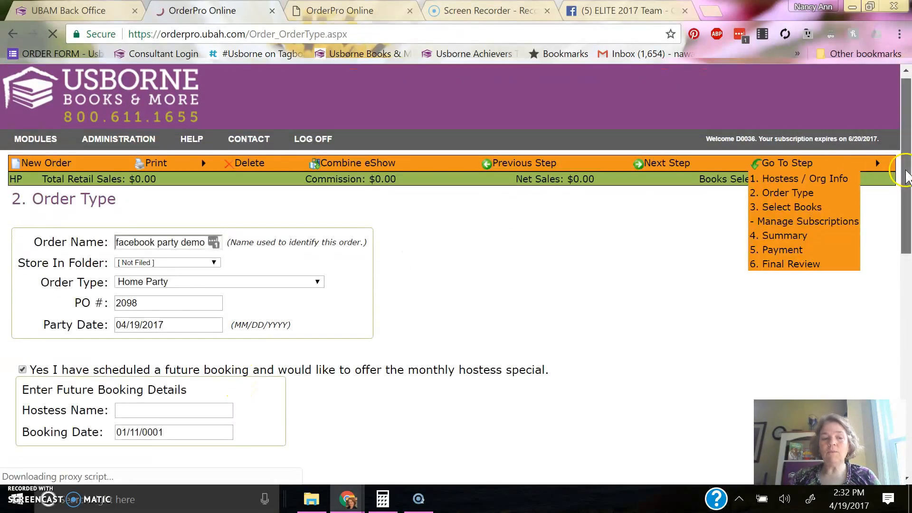
Enter the future booking's hostess name 'Na' and booking date 5/1/17
{"action": "left_click", "coordinate": [173, 297]}
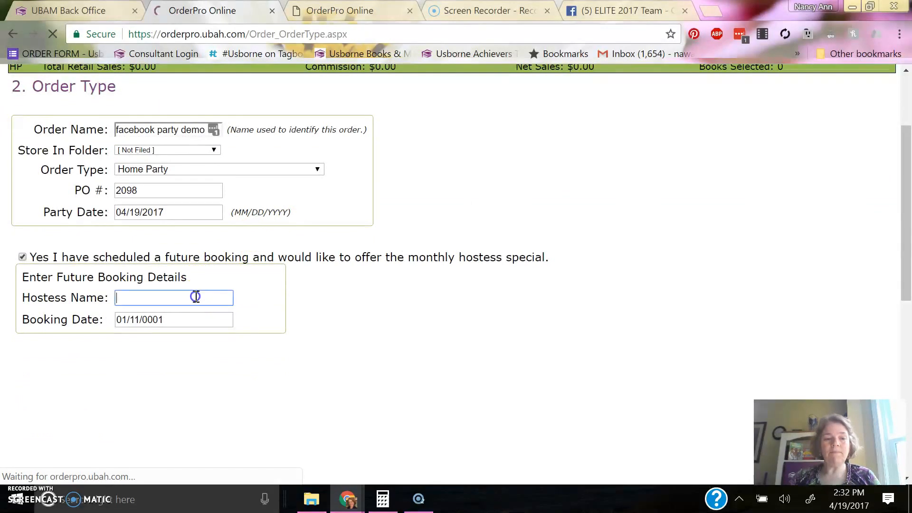
{"action": "type", "text": "Nancy Ann Wartman"}
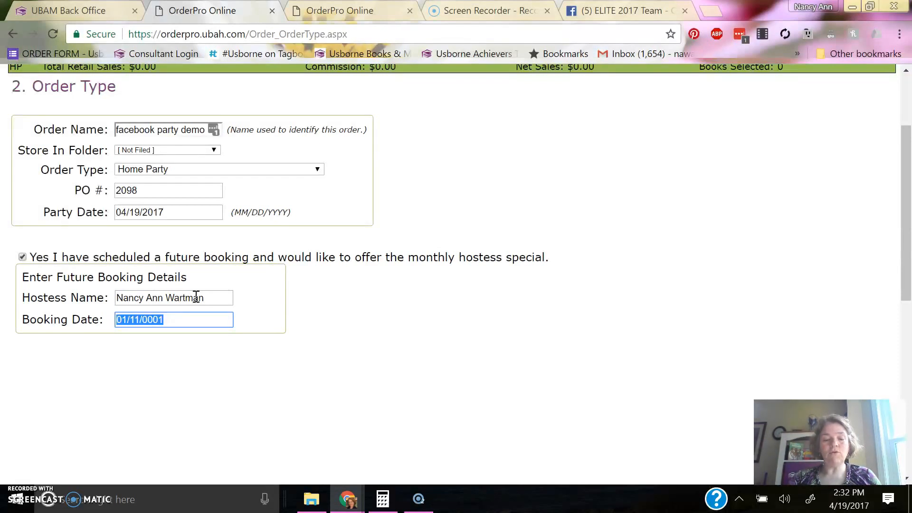
{"action": "type", "text": "5/1/"}
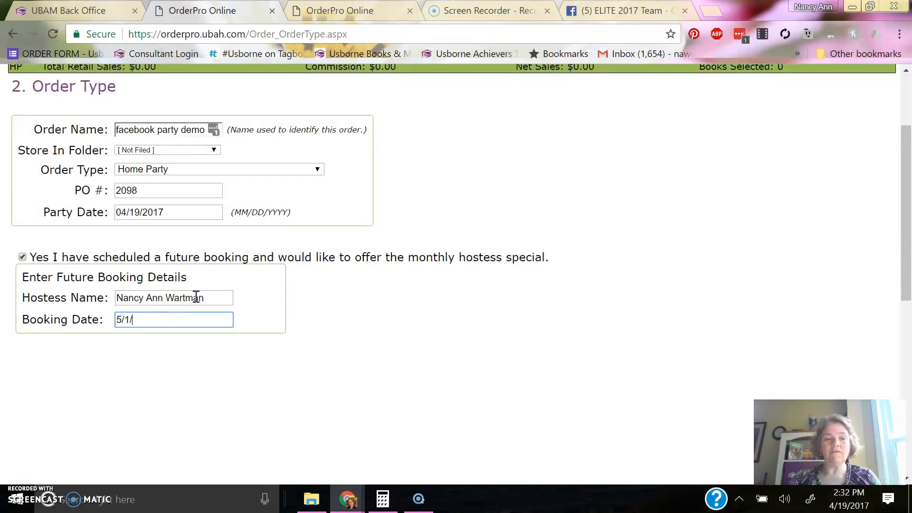
{"action": "type", "text": "17"}
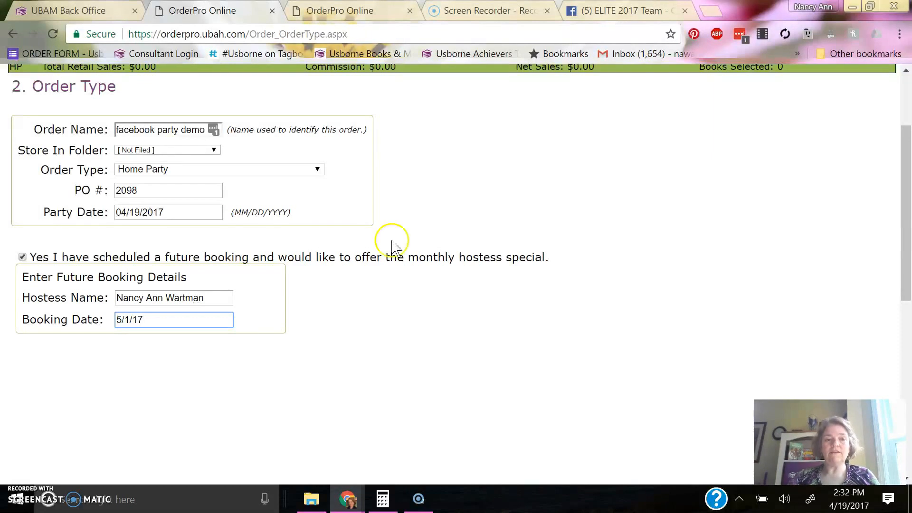
{"action": "mouse_move", "coordinate": [828, 299]}
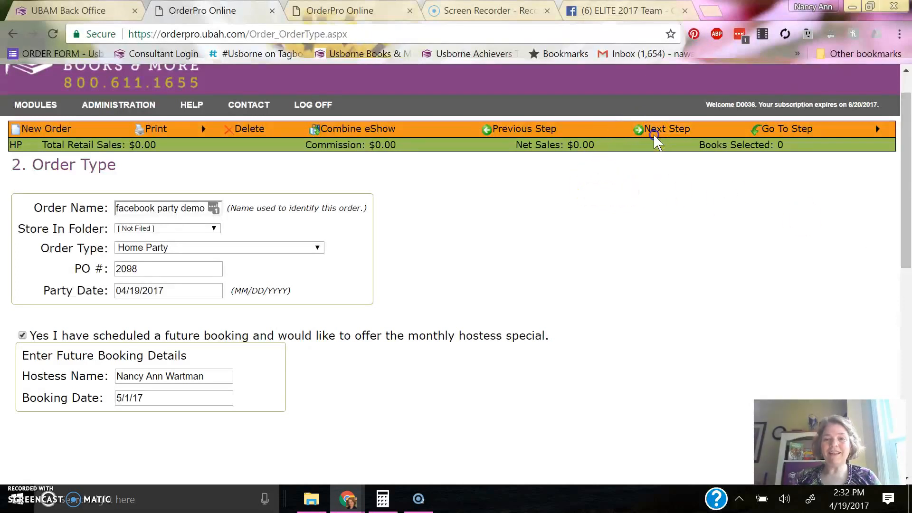
Advance to Select Books and bring up the Combine eShow list
{"action": "left_click", "coordinate": [666, 128]}
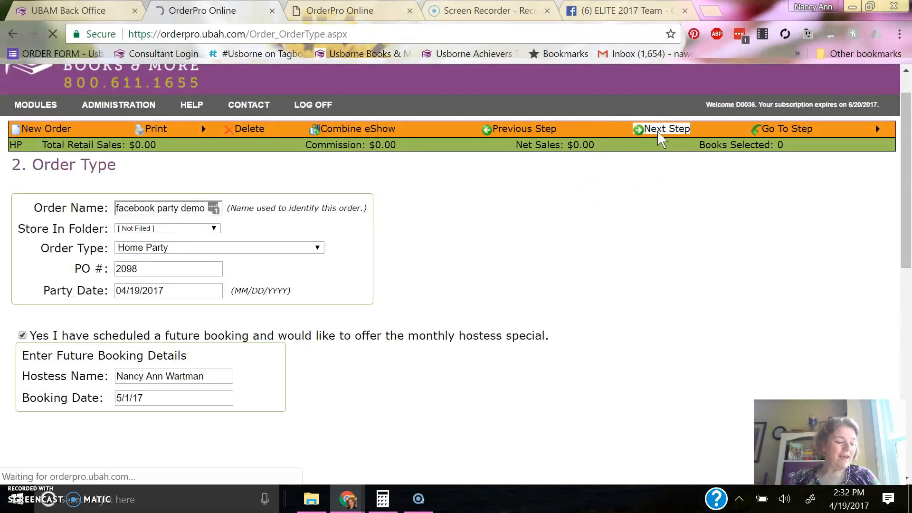
{"action": "left_click", "coordinate": [665, 128]}
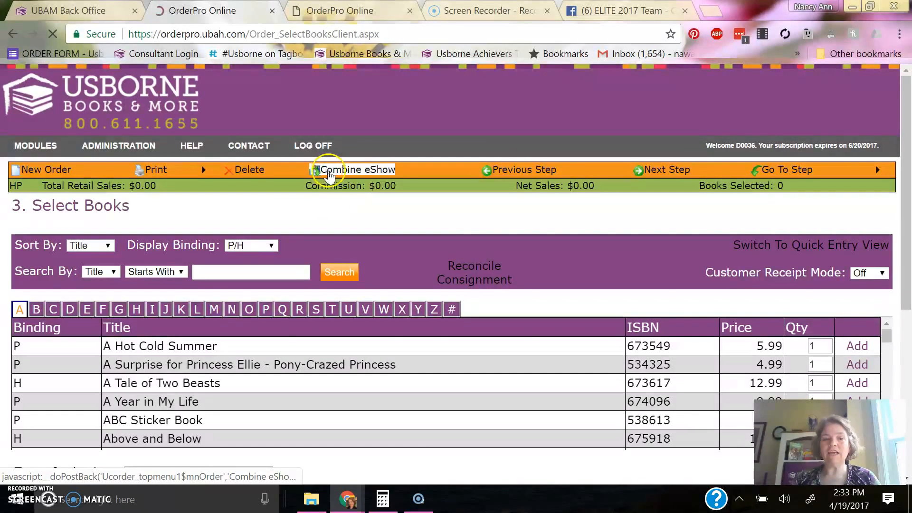
{"action": "left_click", "coordinate": [356, 169]}
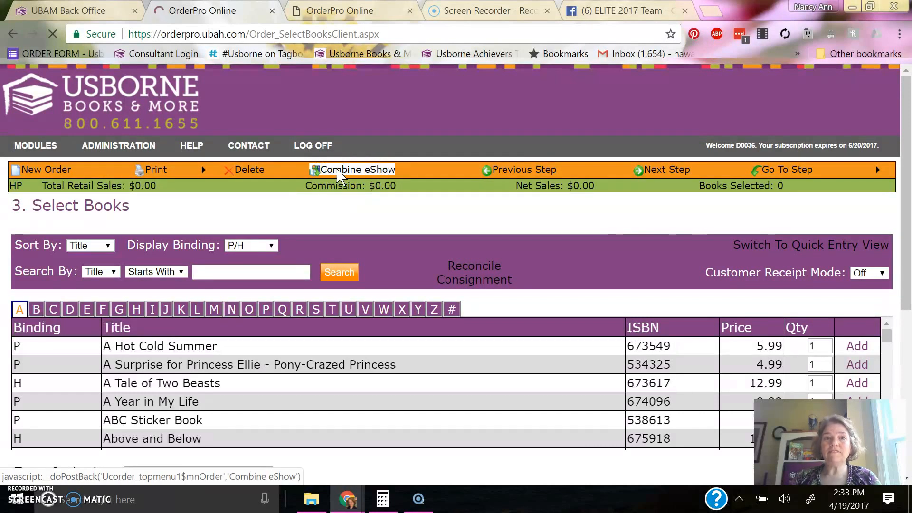
{"action": "left_click", "coordinate": [357, 169]}
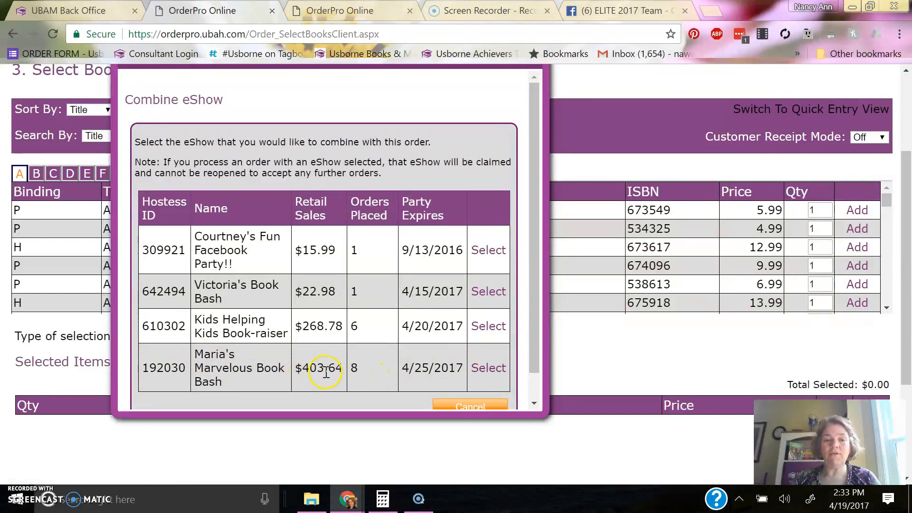
Select the eShow with $403.64 retail sales expiring 4/25/2017 to combine it
{"action": "left_click", "coordinate": [488, 367]}
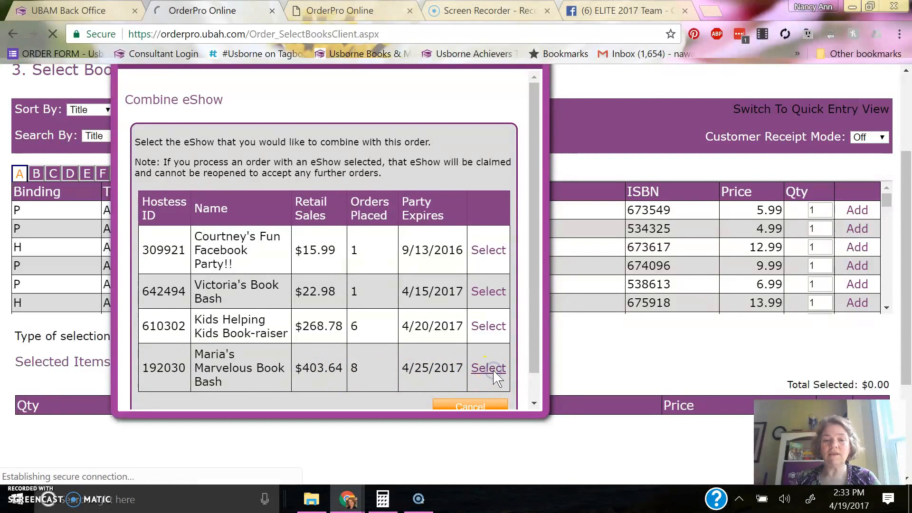
{"action": "left_click", "coordinate": [488, 367]}
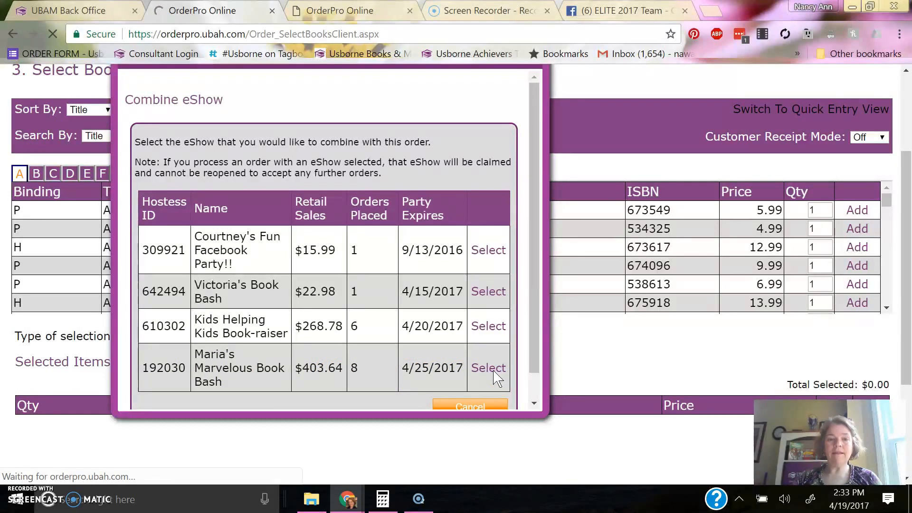
{"action": "left_click", "coordinate": [488, 368]}
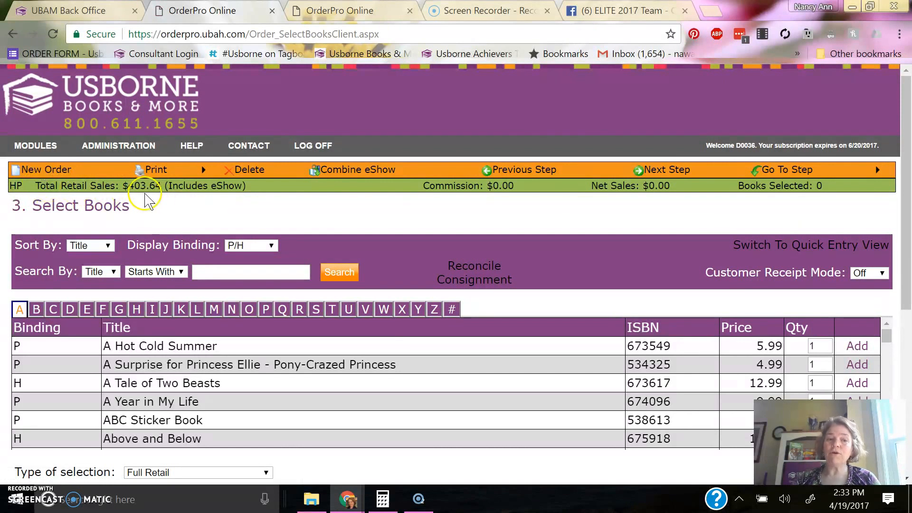
Scroll down to the Type of selection dropdown on the Select Books step
{"action": "scroll", "scroll_direction": "down", "scroll_amount": 3}
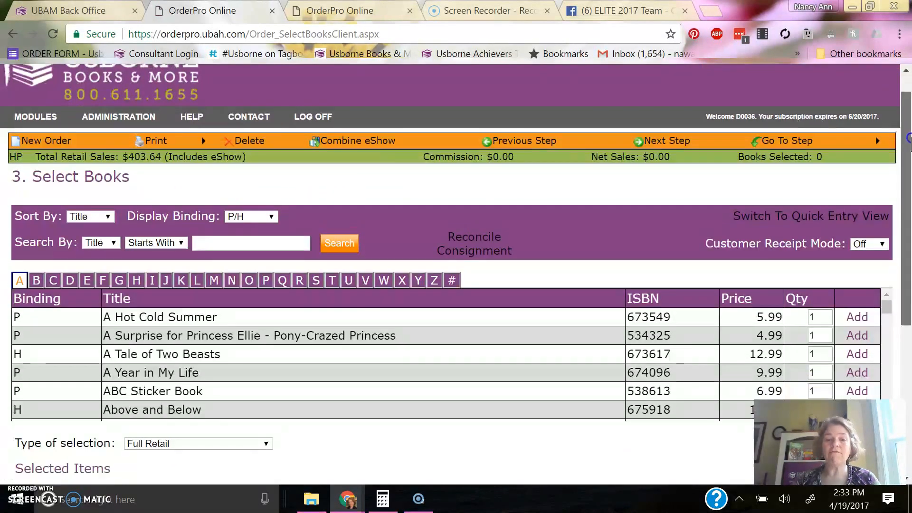
{"action": "scroll", "scroll_direction": "down", "scroll_amount": 3}
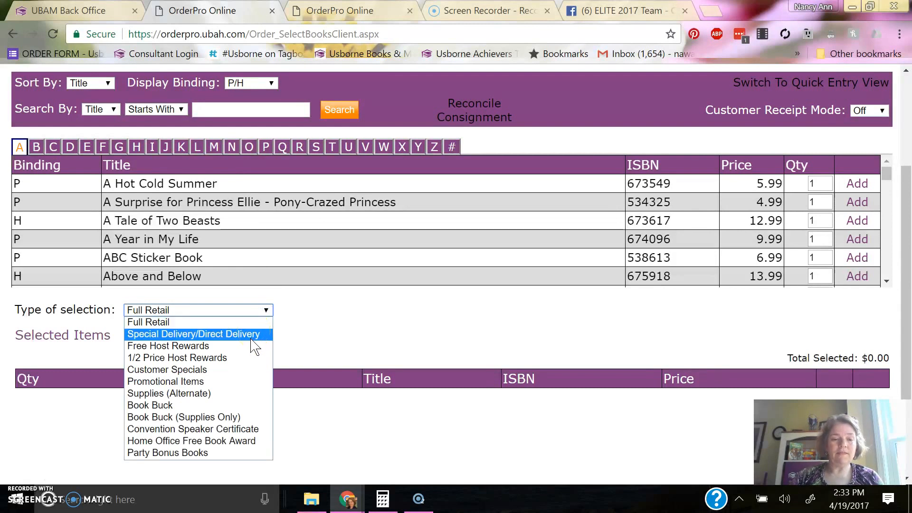
{"action": "mouse_move", "coordinate": [175, 345]}
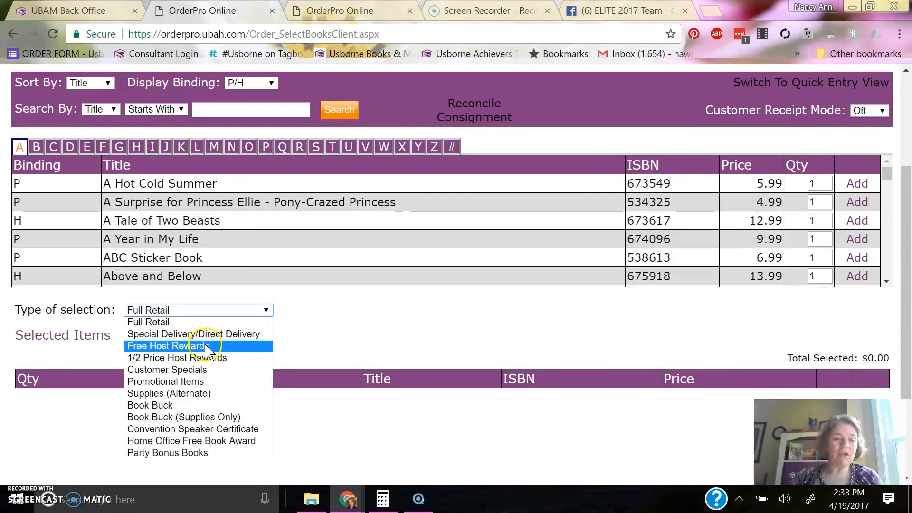
Choose Free Host Rewards as the selection type, showing $120.00 allowance remaining
{"action": "left_click", "coordinate": [170, 346]}
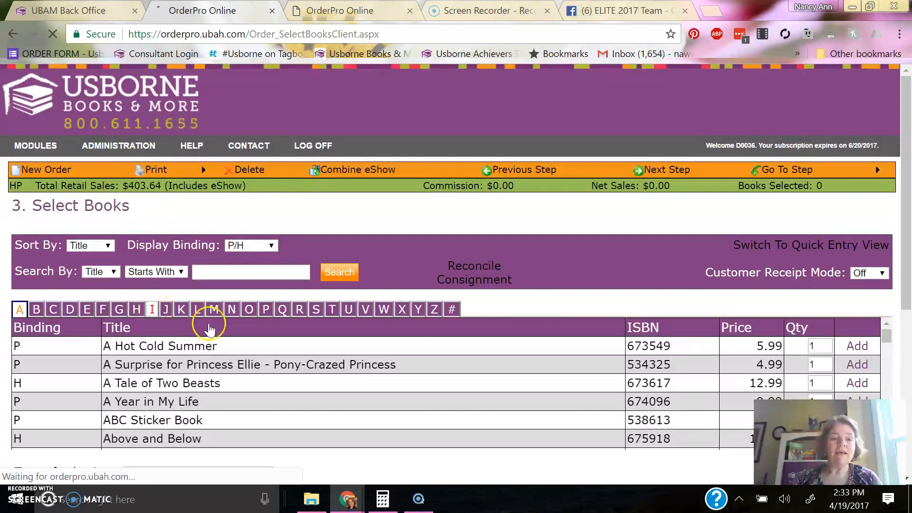
{"action": "scroll", "scroll_direction": "down", "scroll_amount": 3}
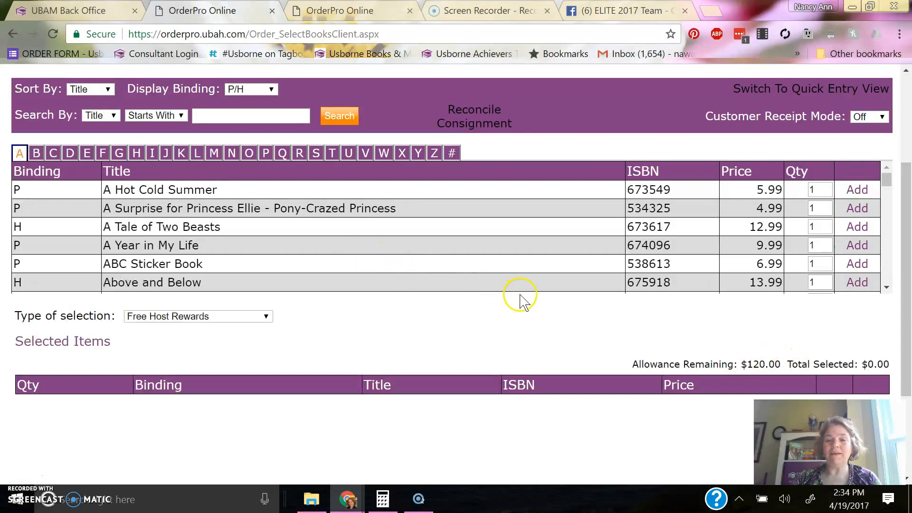
{"action": "mouse_move", "coordinate": [455, 238]}
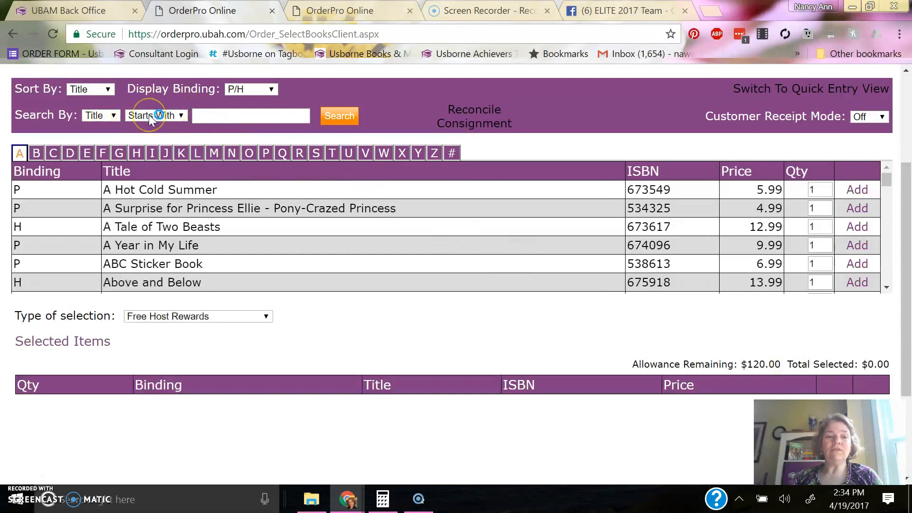
Search titles containing 'apple' and add Shine-A-Light: Secrets of the Apple Tree, twice by mistake
{"action": "left_click", "coordinate": [154, 115]}
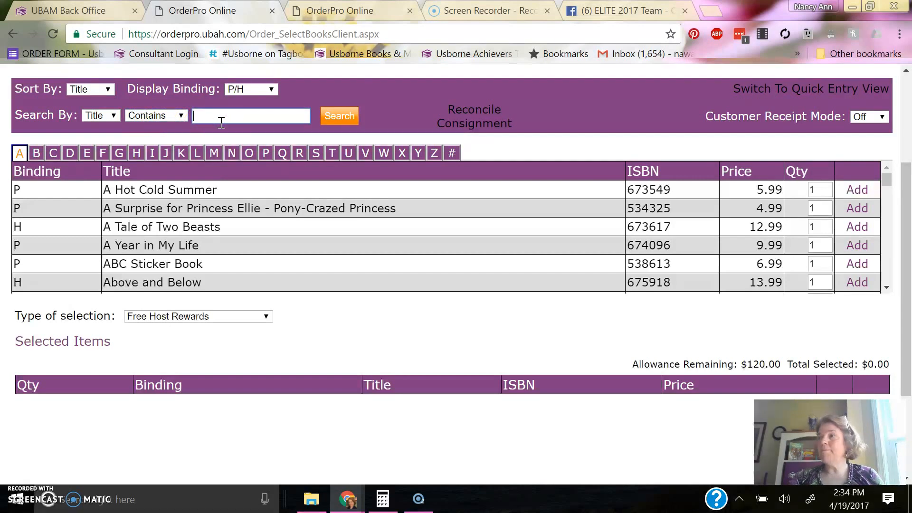
{"action": "type", "text": "apple"}
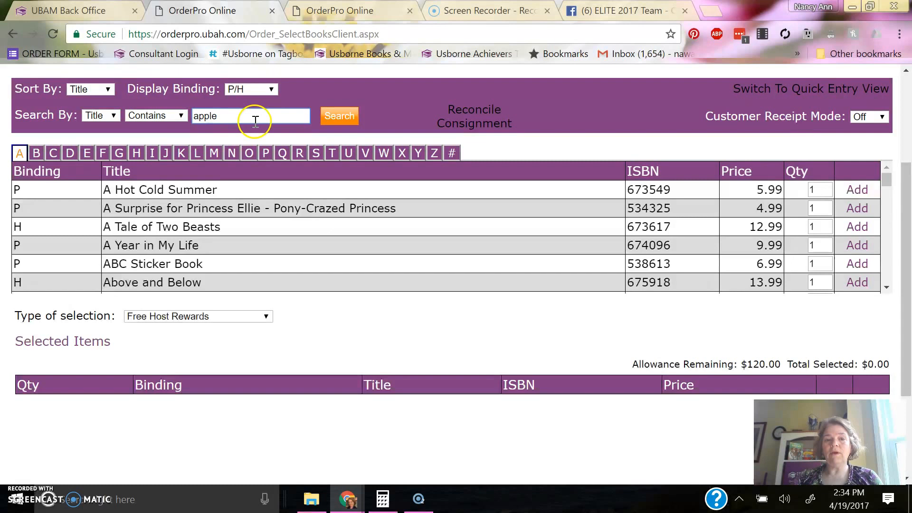
{"action": "left_click", "coordinate": [339, 115]}
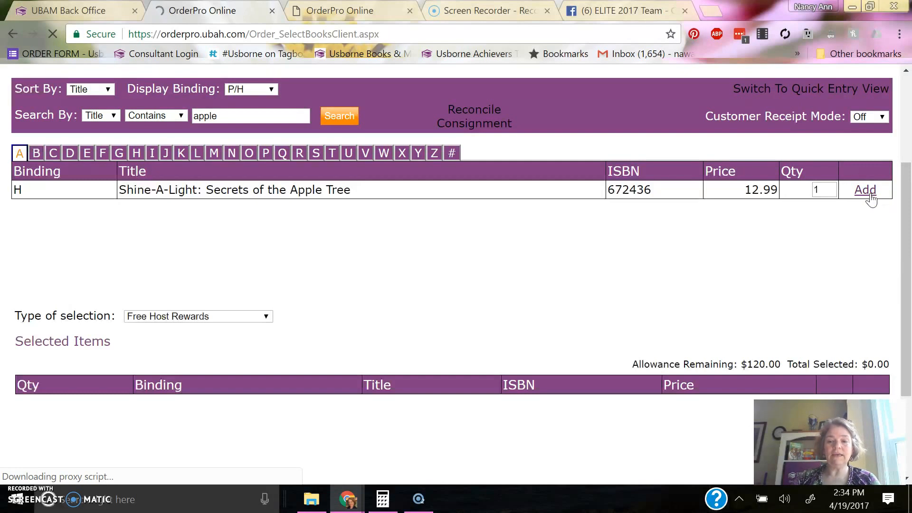
{"action": "left_click", "coordinate": [864, 190]}
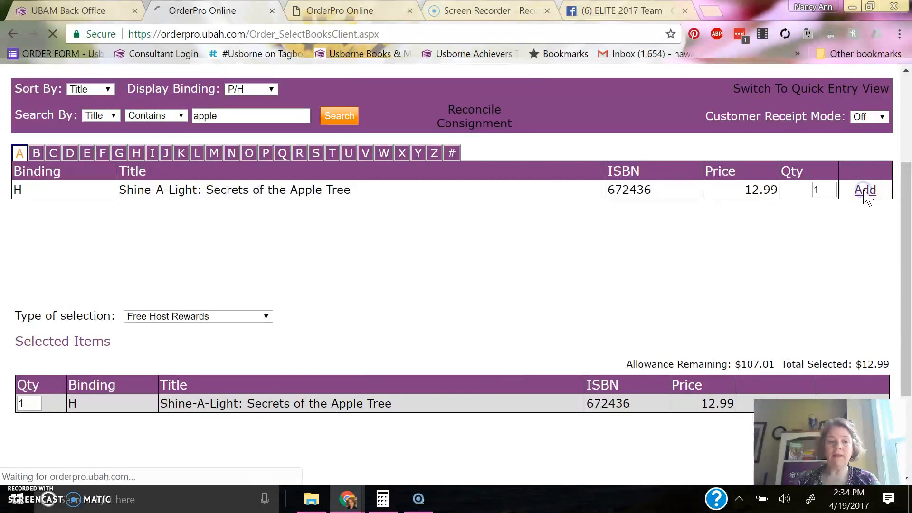
{"action": "left_click", "coordinate": [864, 190]}
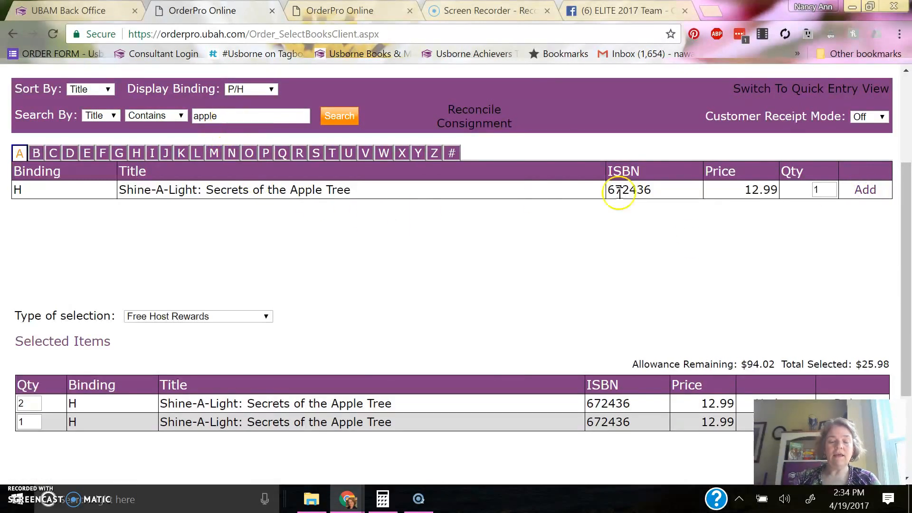
Remove the duplicate entries and add the apple tree book back once, leaving $107.01 allowance
{"action": "scroll", "scroll_direction": "down", "scroll_amount": 3}
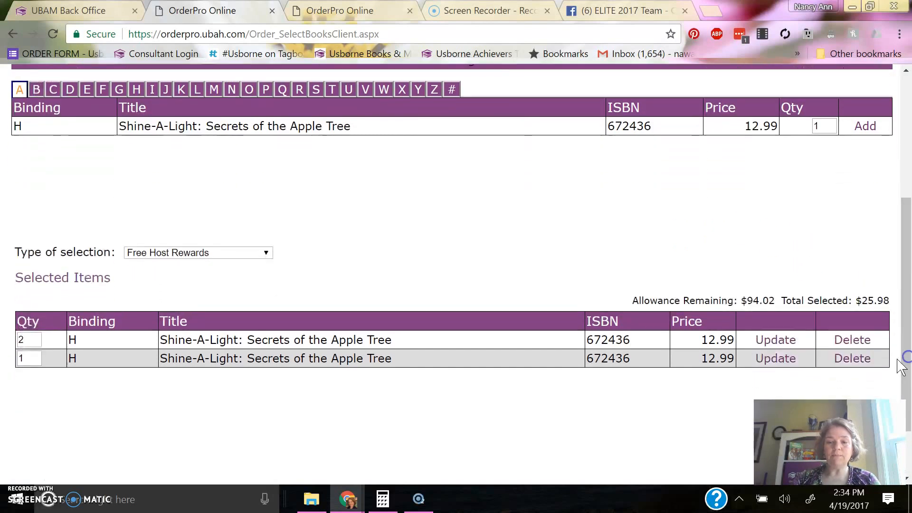
{"action": "left_click", "coordinate": [851, 340]}
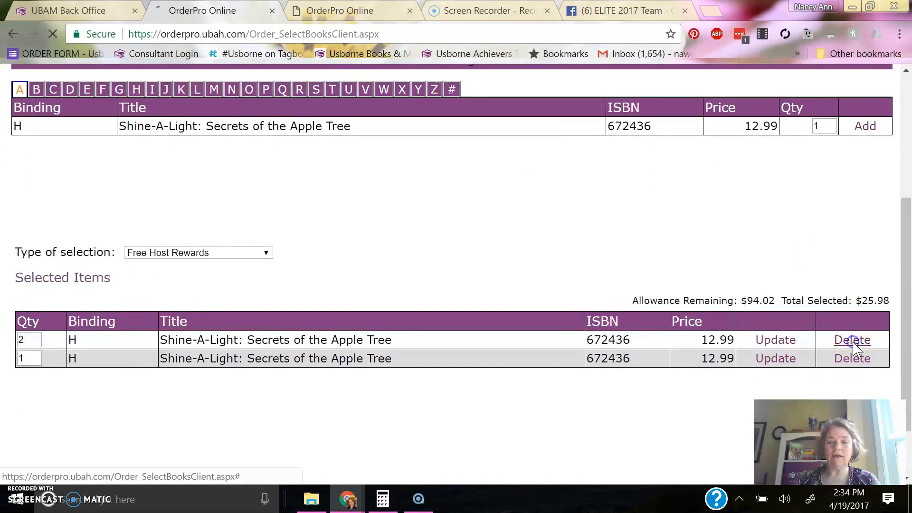
{"action": "left_click", "coordinate": [851, 340]}
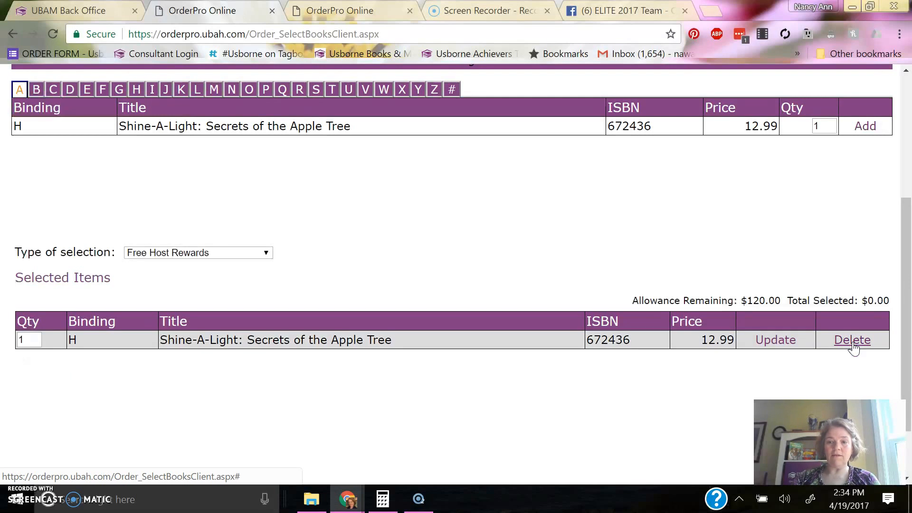
{"action": "left_click", "coordinate": [852, 340]}
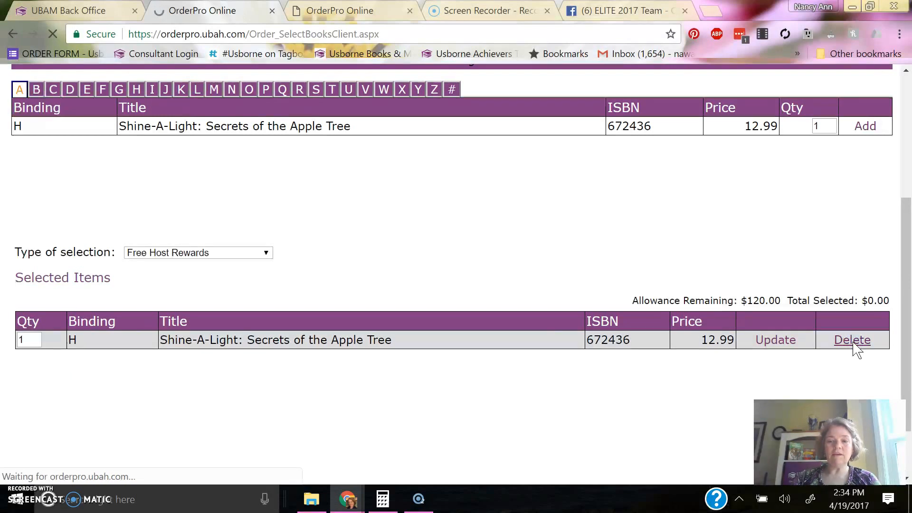
{"action": "left_click", "coordinate": [851, 340]}
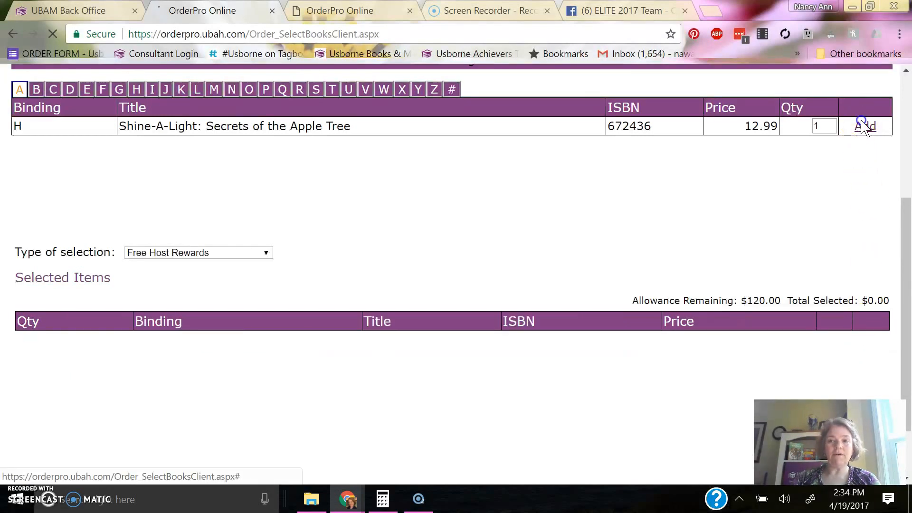
{"action": "left_click", "coordinate": [864, 125]}
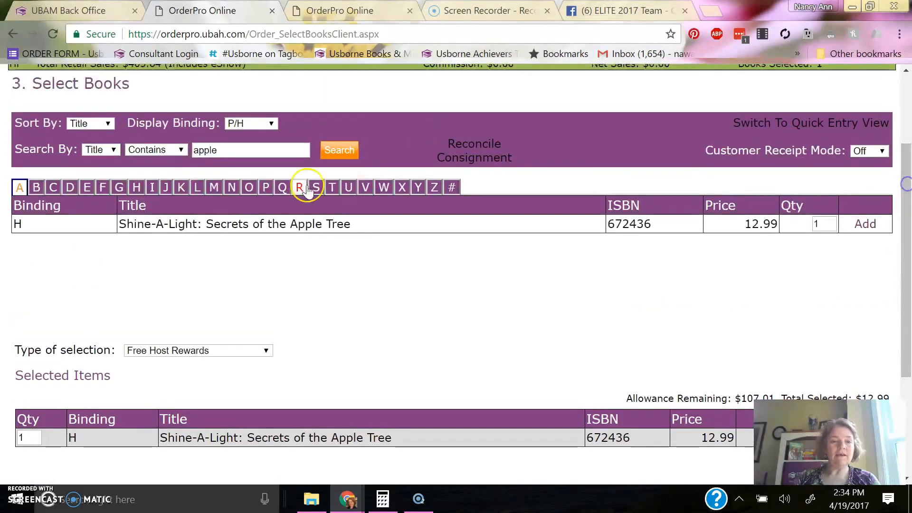
Search titles for 'collection' and add Billie B. Brown Collection (15) to the host rewards
{"action": "triple_click", "coordinate": [250, 150]}
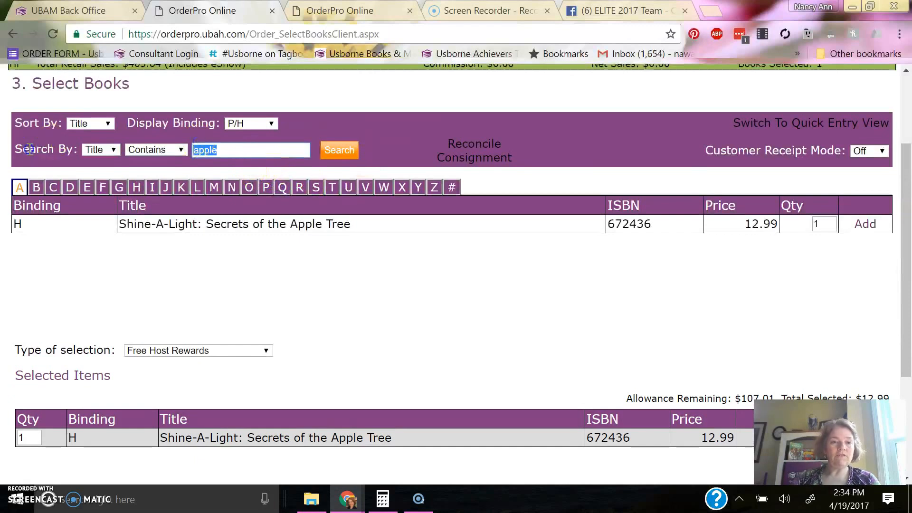
{"action": "type", "text": "collection"}
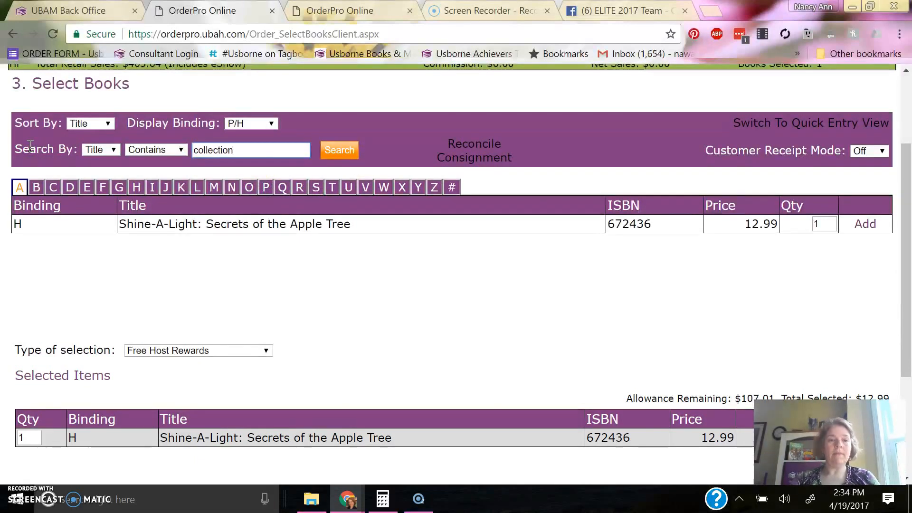
{"action": "left_click", "coordinate": [339, 150]}
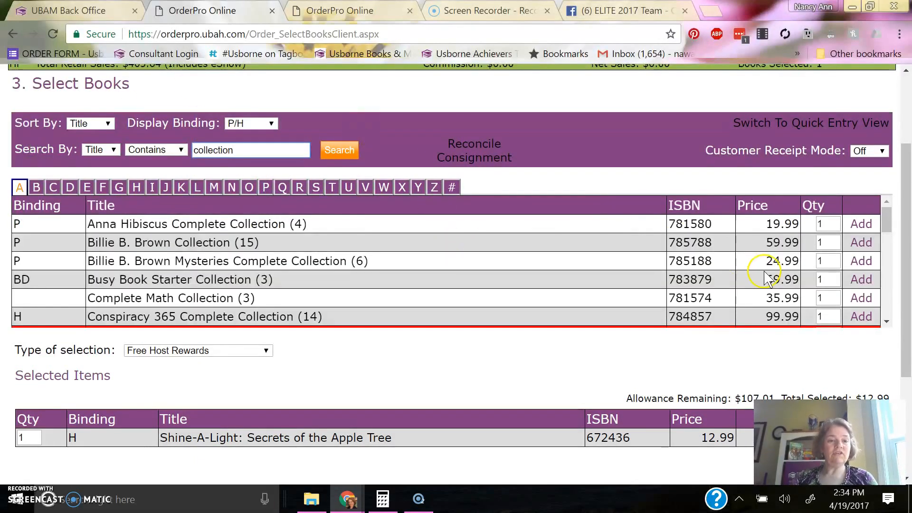
{"action": "left_click", "coordinate": [860, 242]}
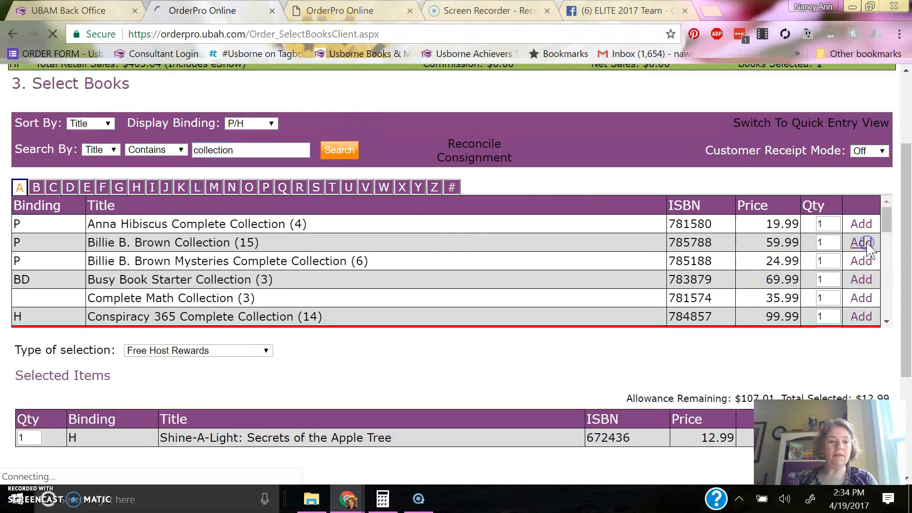
{"action": "left_click", "coordinate": [860, 242]}
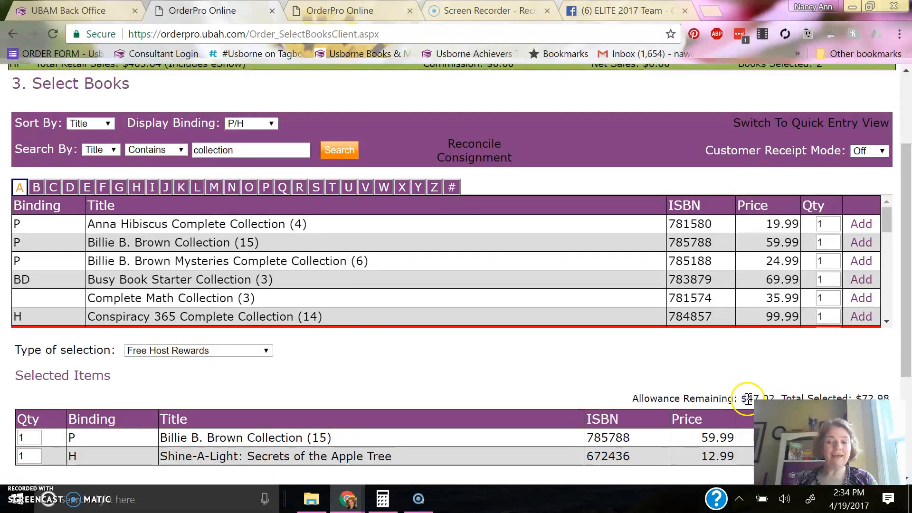
Add Complete Math Collection (3) to the host rewards, leaving $11.03 allowance
{"action": "scroll", "scroll_direction": "down", "scroll_amount": 3}
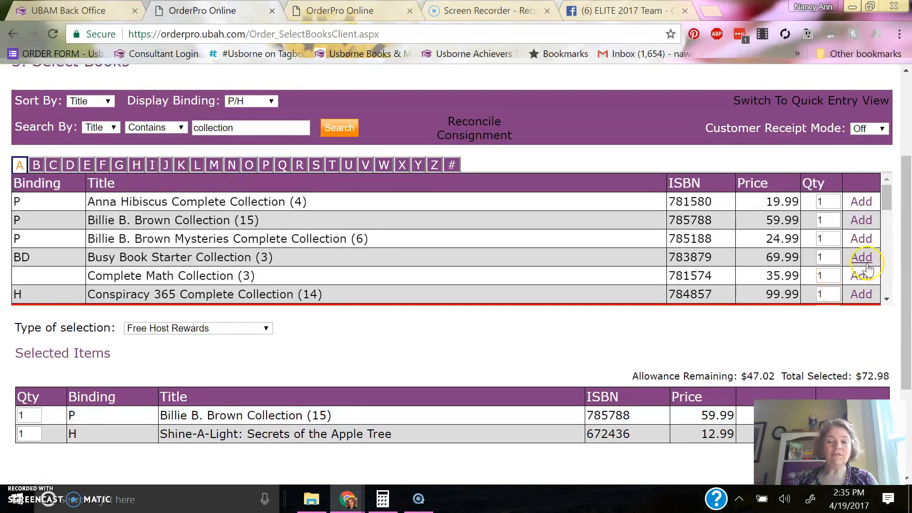
{"action": "left_click", "coordinate": [861, 276]}
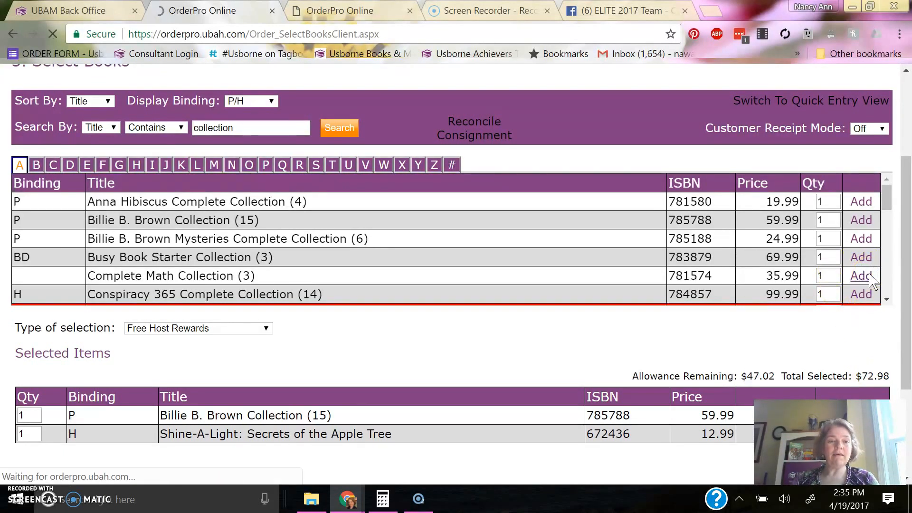
{"action": "left_click", "coordinate": [860, 275]}
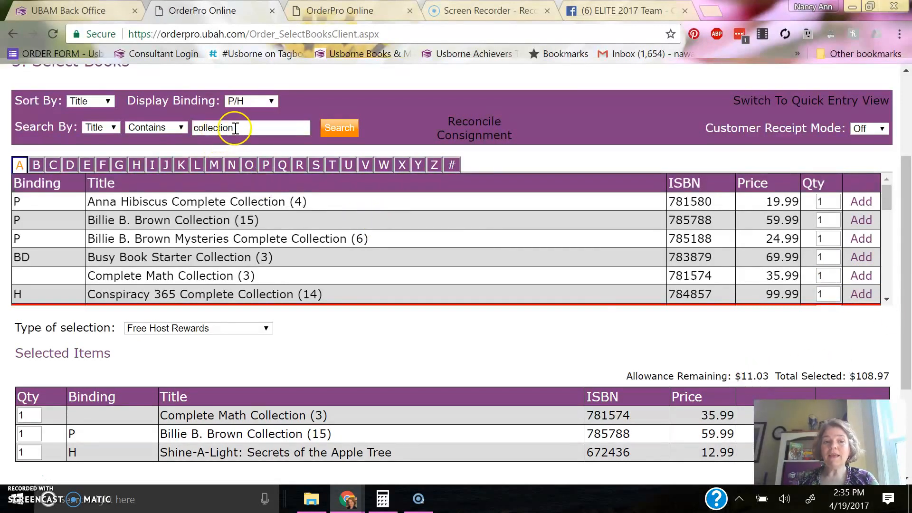
Search titles for 'sticker' and add Dinosaurs Sticker and Coloring Book (Revised) to the host rewards
{"action": "type", "text": "sticke"}
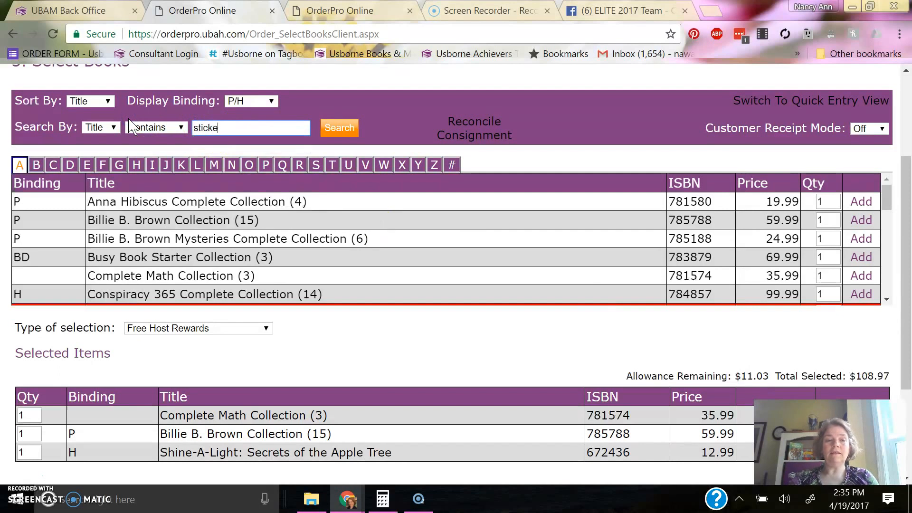
{"action": "left_click", "coordinate": [338, 127]}
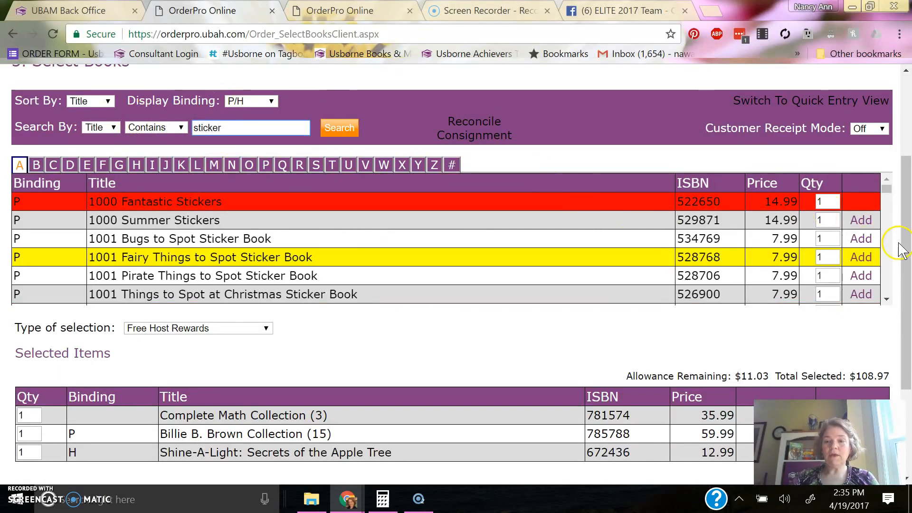
{"action": "scroll", "scroll_direction": "down", "scroll_amount": 3}
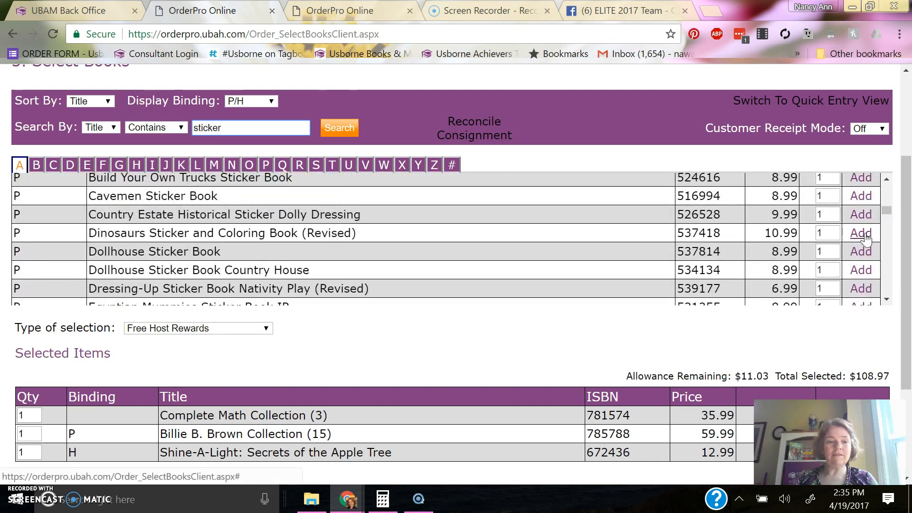
{"action": "left_click", "coordinate": [860, 233]}
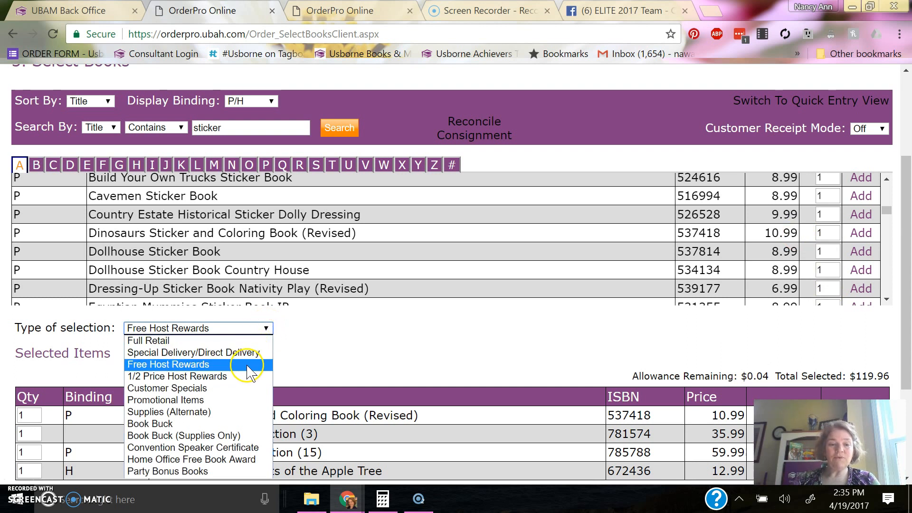
Set the selection type to 1/2 Price Host Rewards and add A Tale of Two Beasts
{"action": "left_click", "coordinate": [177, 376]}
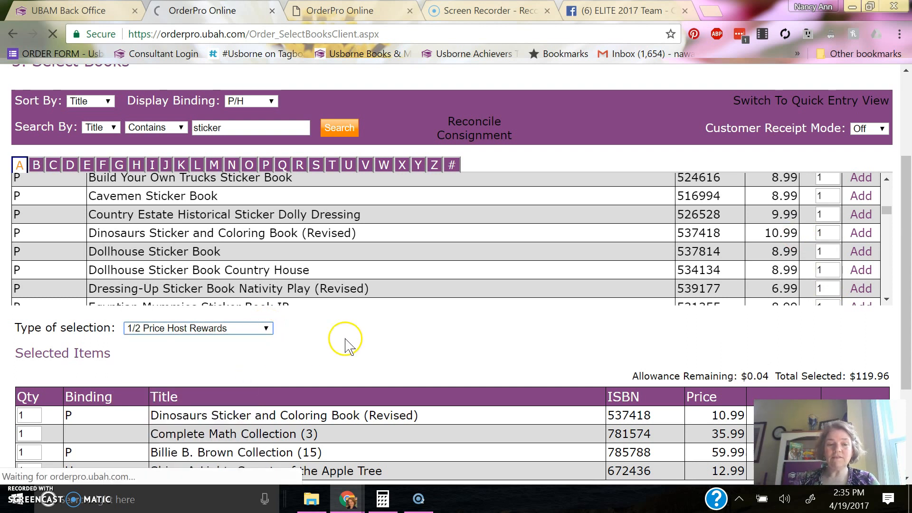
{"action": "mouse_move", "coordinate": [377, 337]}
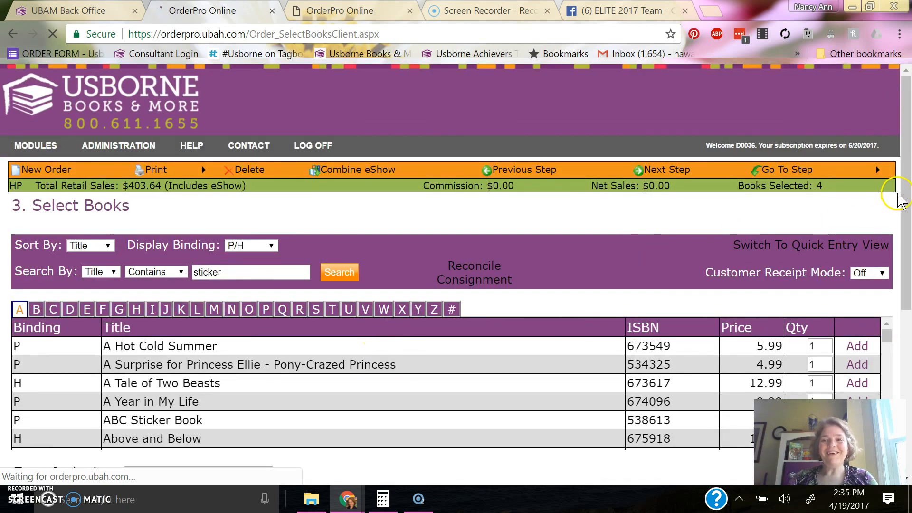
{"action": "scroll", "scroll_direction": "down", "scroll_amount": 3}
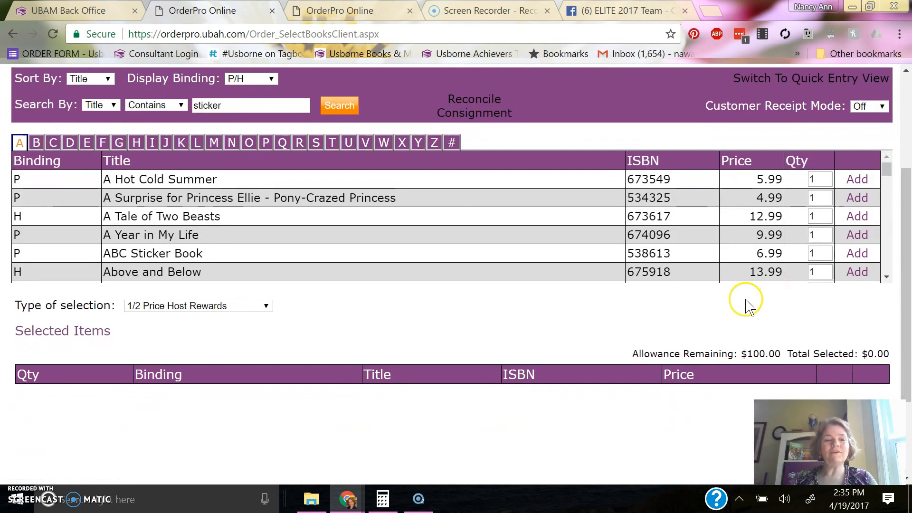
{"action": "mouse_move", "coordinate": [747, 353]}
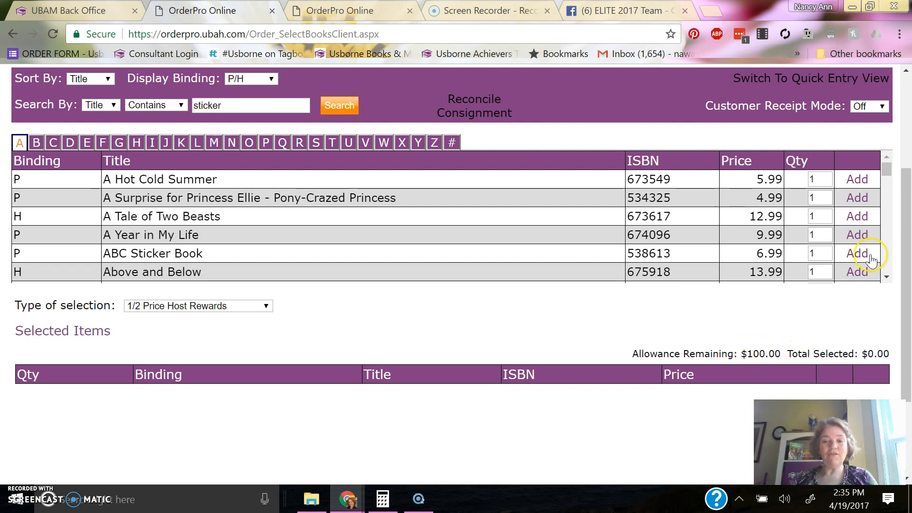
{"action": "left_click", "coordinate": [855, 216]}
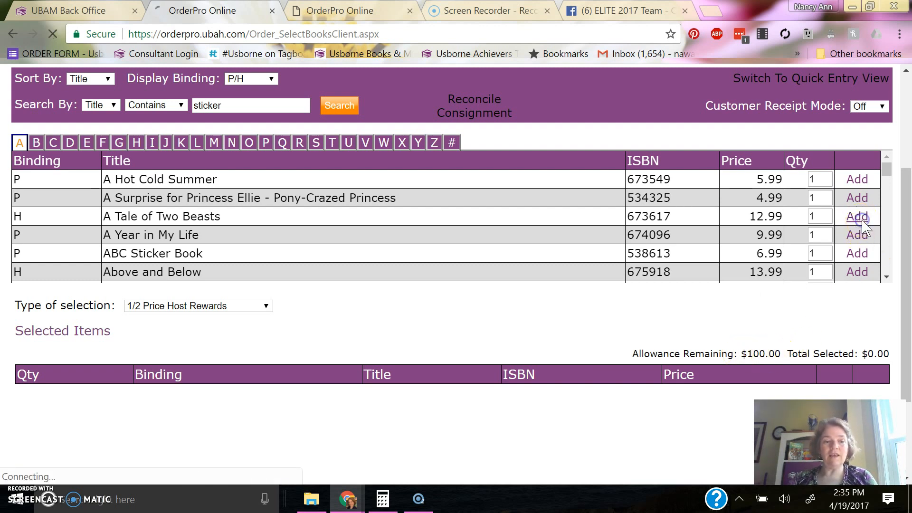
{"action": "left_click", "coordinate": [856, 215]}
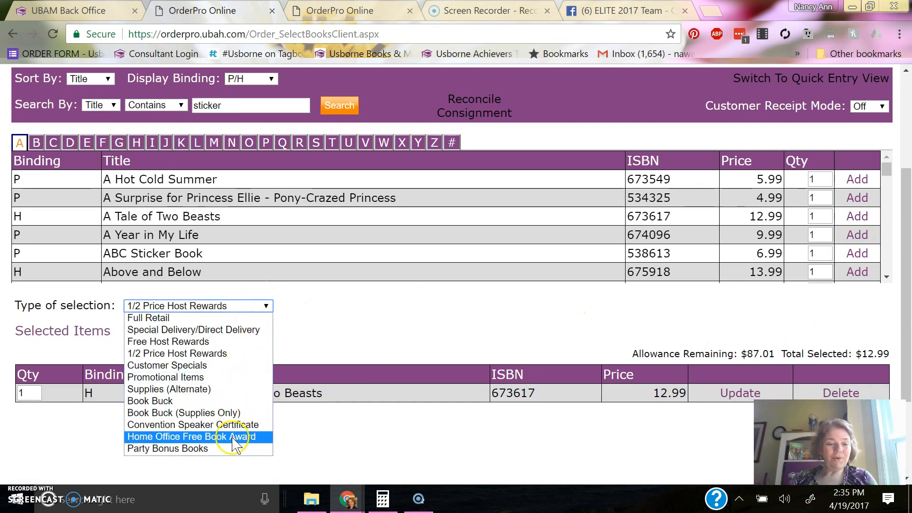
Set the selection type to Party Bonus Books, showing the $50.00 allowance with nothing selected
{"action": "left_click", "coordinate": [167, 449]}
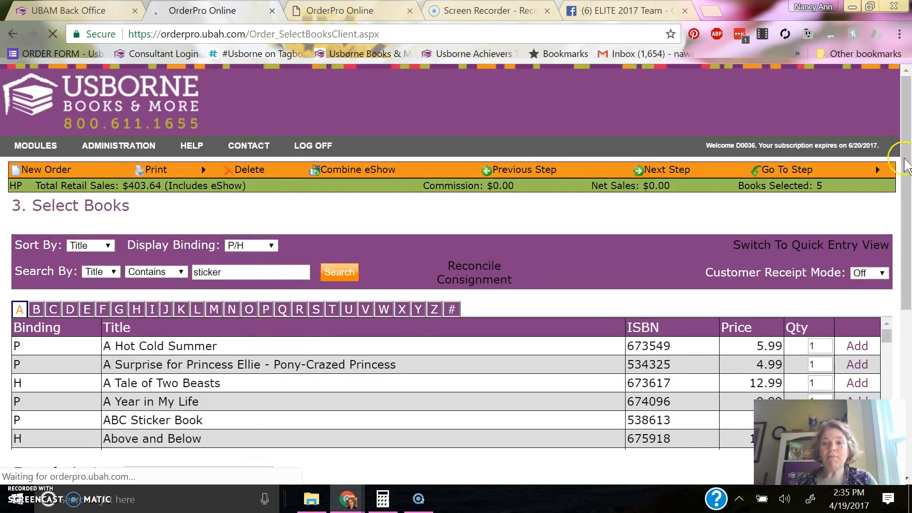
{"action": "scroll", "scroll_direction": "down", "scroll_amount": 3}
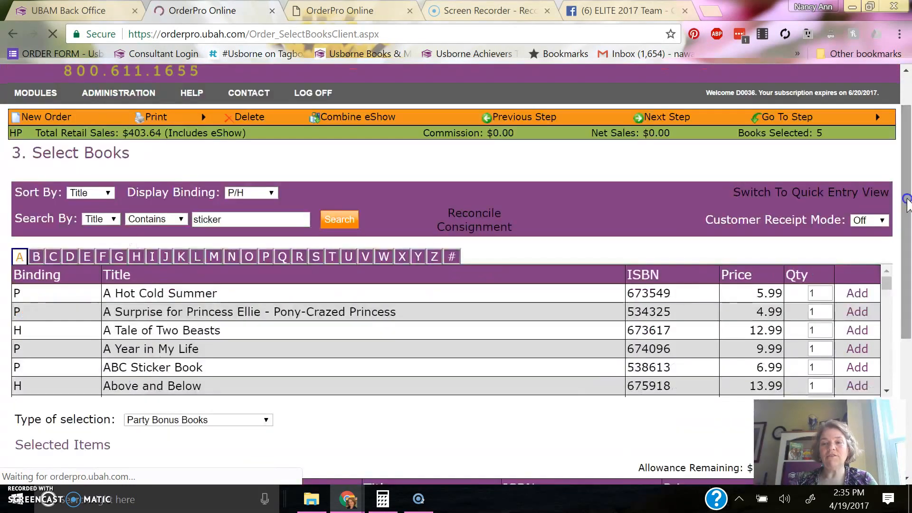
{"action": "scroll", "scroll_direction": "down", "scroll_amount": 3}
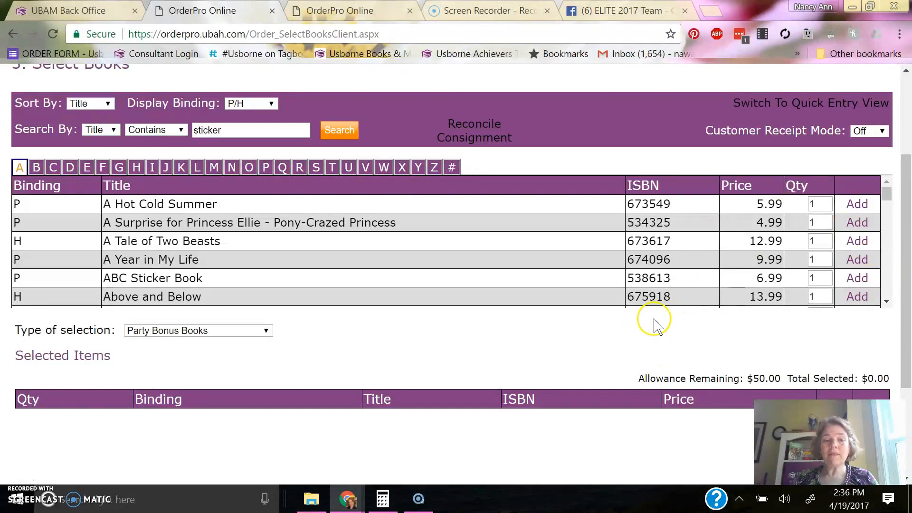
{"action": "mouse_move", "coordinate": [839, 324]}
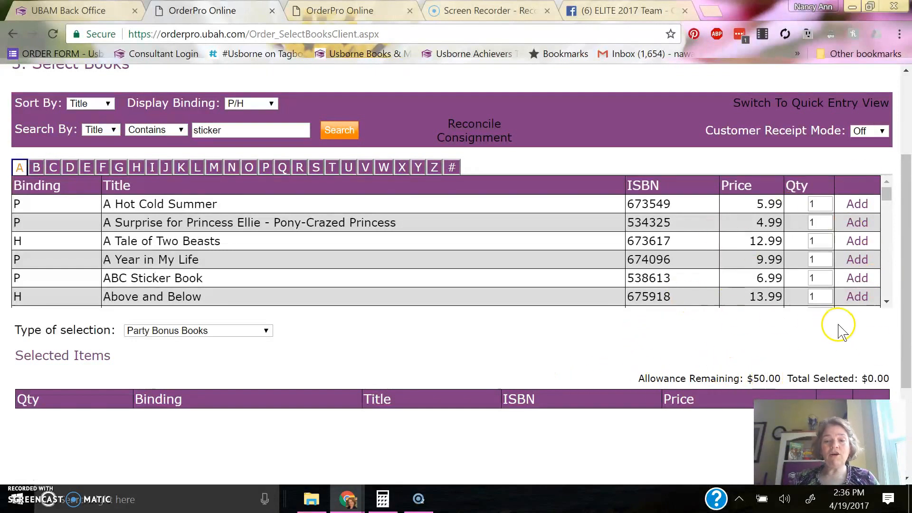
{"action": "mouse_move", "coordinate": [797, 346]}
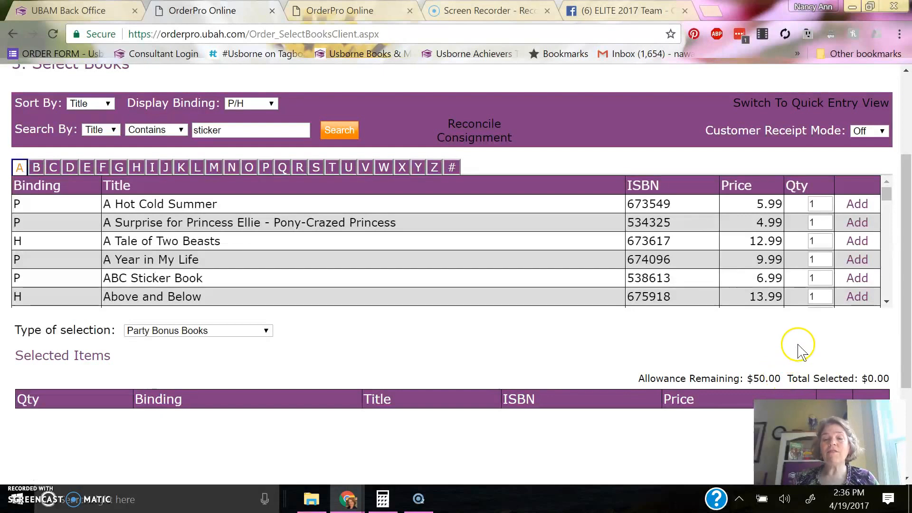
Add ABC Sticker Book, Above and Below, and Weather (Level 2) IR as party bonus books
{"action": "left_click", "coordinate": [855, 277]}
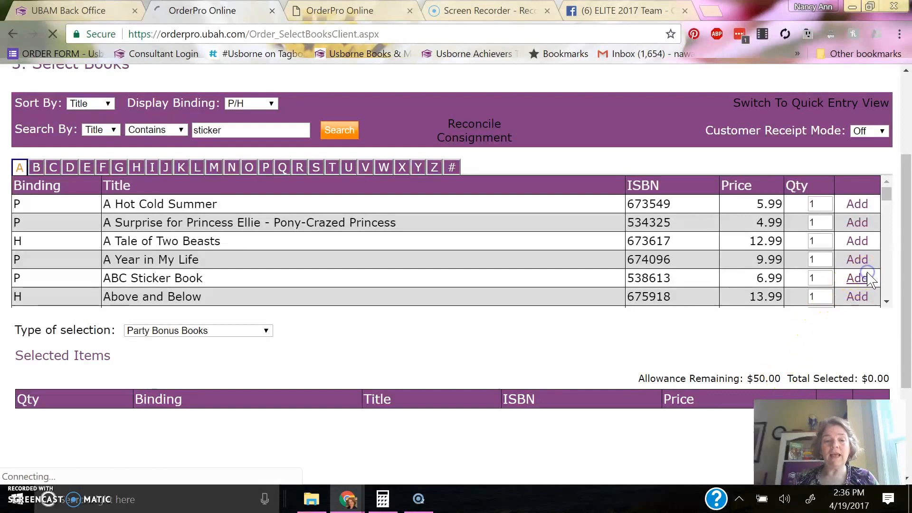
{"action": "left_click", "coordinate": [856, 277]}
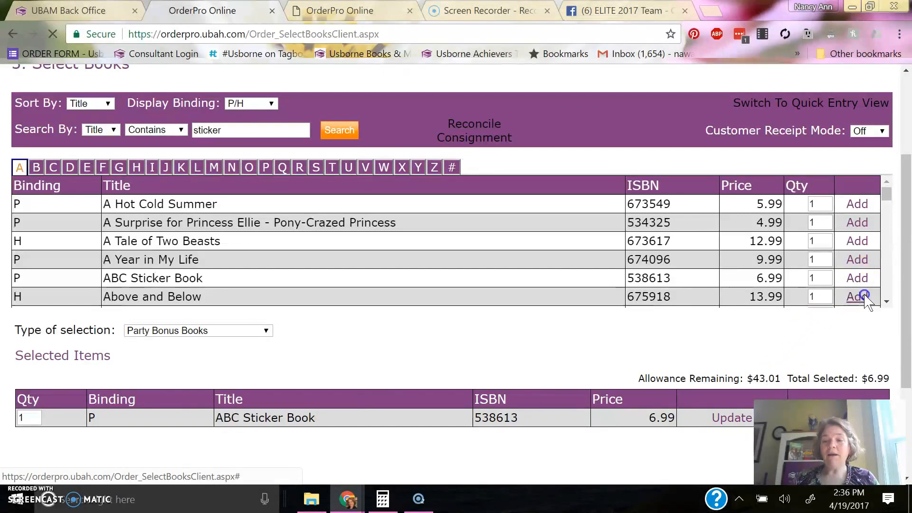
{"action": "left_click", "coordinate": [855, 296]}
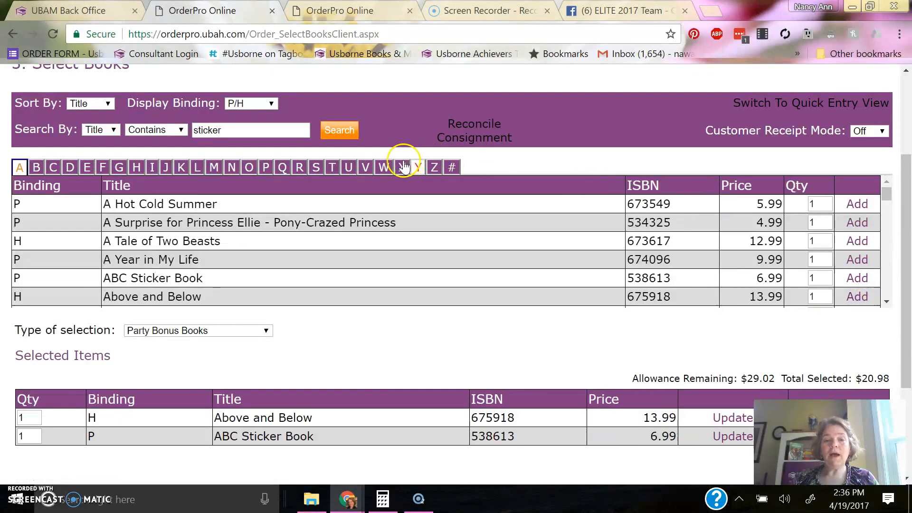
{"action": "left_click", "coordinate": [382, 167]}
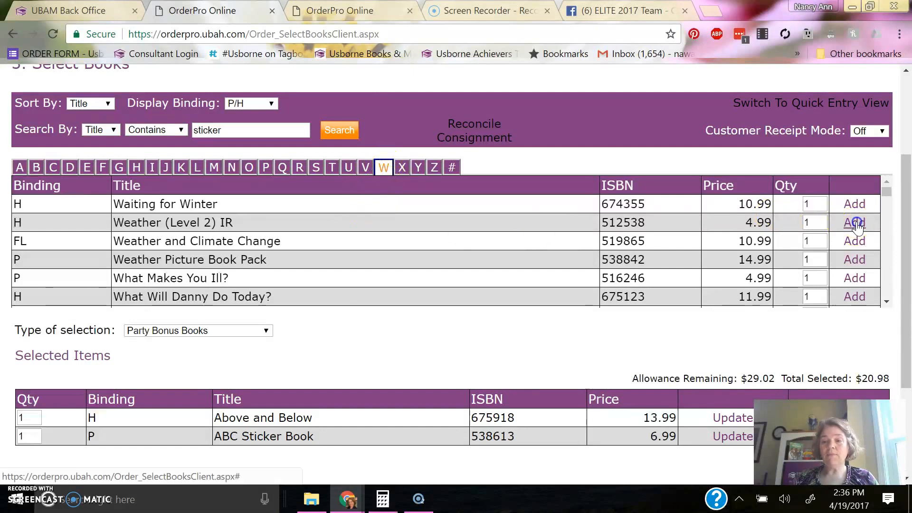
{"action": "left_click", "coordinate": [853, 222]}
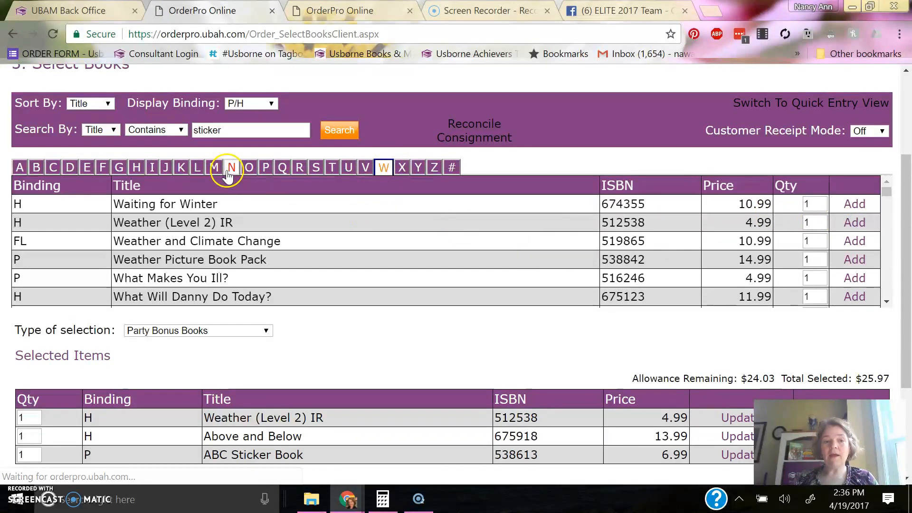
Search titles for 'mini' and add Mini Wipe-Clean 123 as a party bonus book
{"action": "type", "text": "m"}
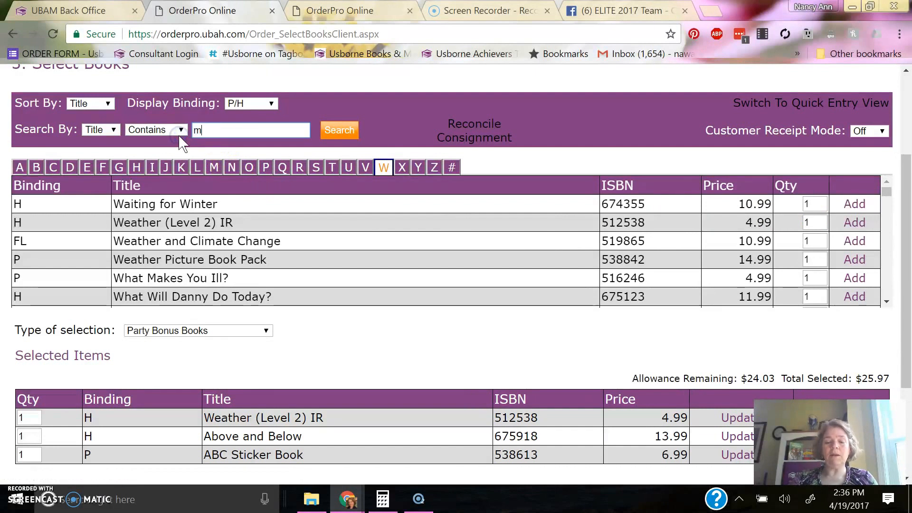
{"action": "type", "text": "ini"}
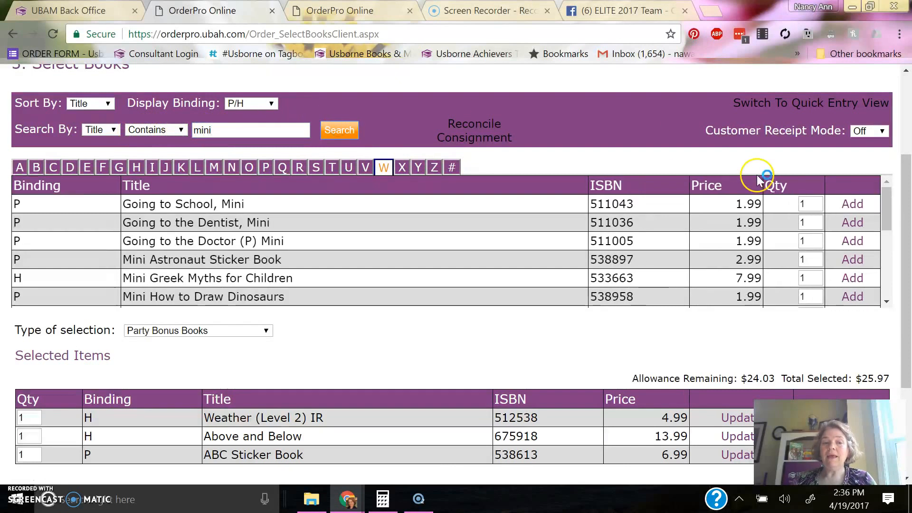
{"action": "scroll", "scroll_direction": "down", "scroll_amount": 3}
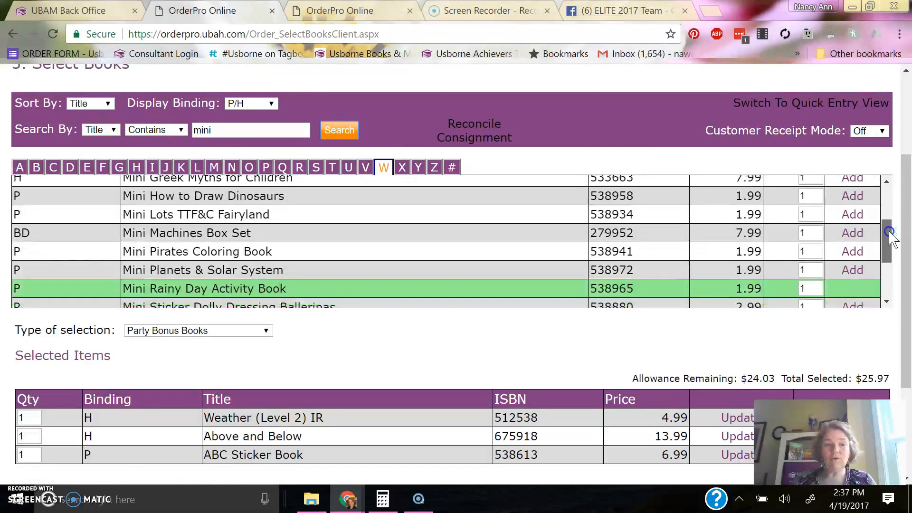
{"action": "scroll", "scroll_direction": "down", "scroll_amount": 3}
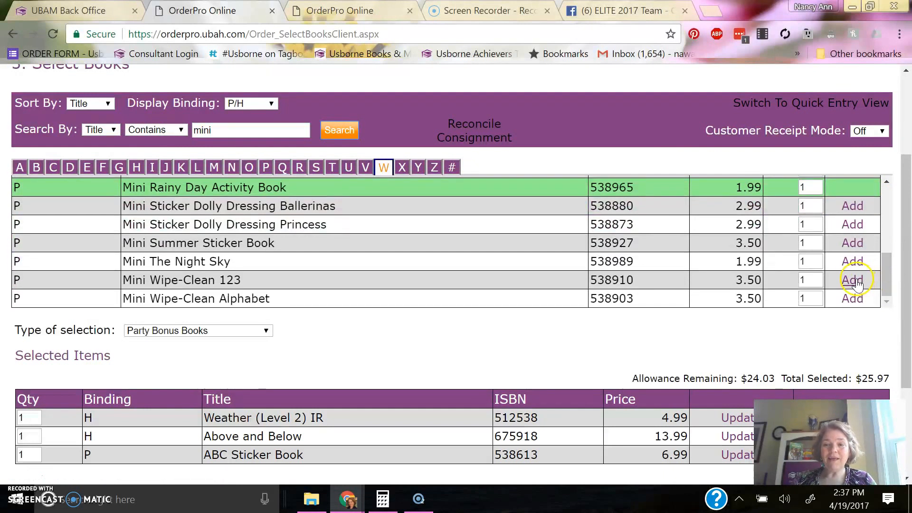
{"action": "left_click", "coordinate": [851, 279]}
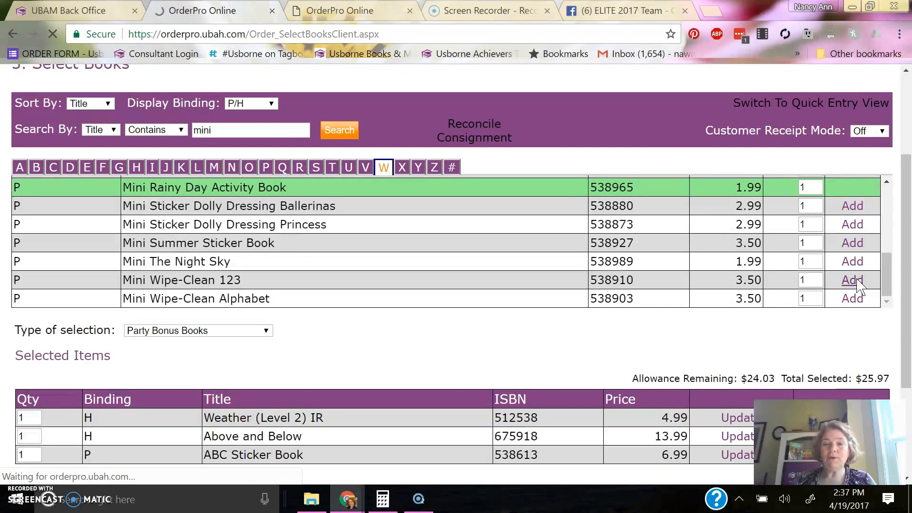
{"action": "left_click", "coordinate": [852, 279]}
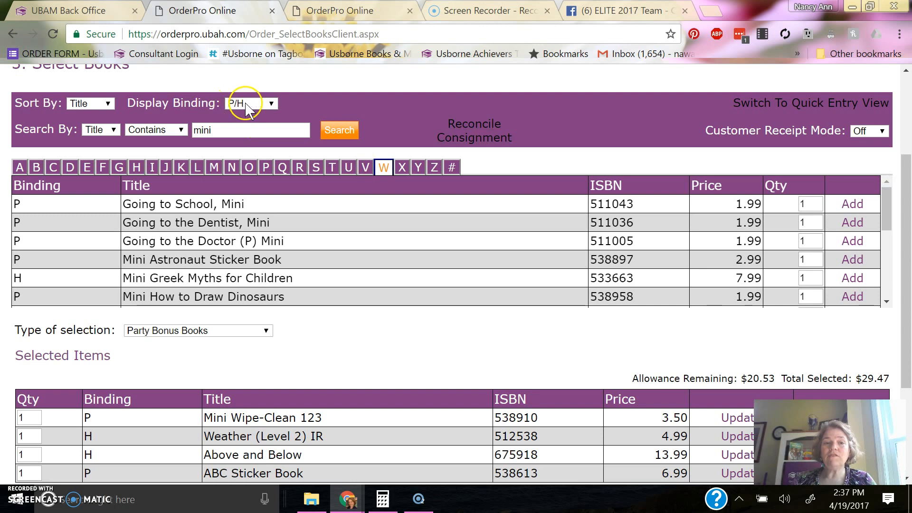
Change the binding filter, search 'fairy' and add 1001 Things to Spot Fairy, reaching 10 books
{"action": "left_click", "coordinate": [251, 103]}
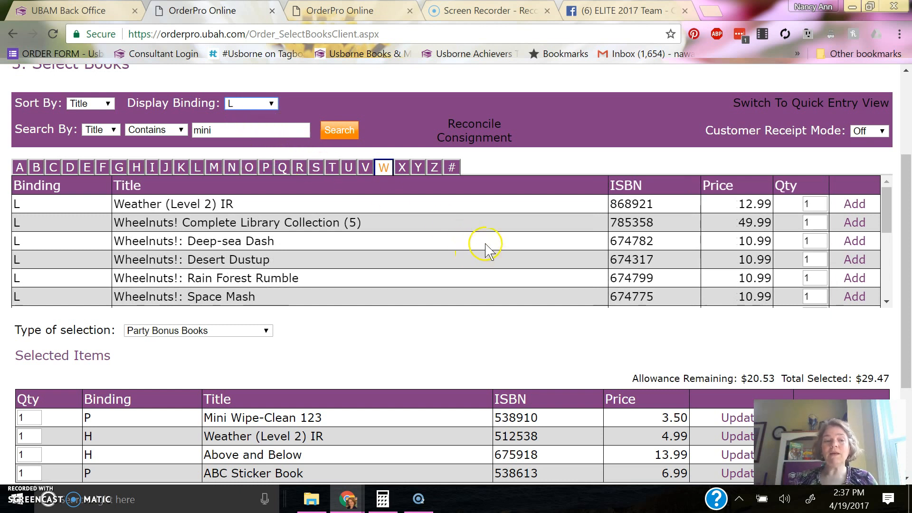
{"action": "triple_click", "coordinate": [250, 129]}
{"action": "type", "text": "fairy"}
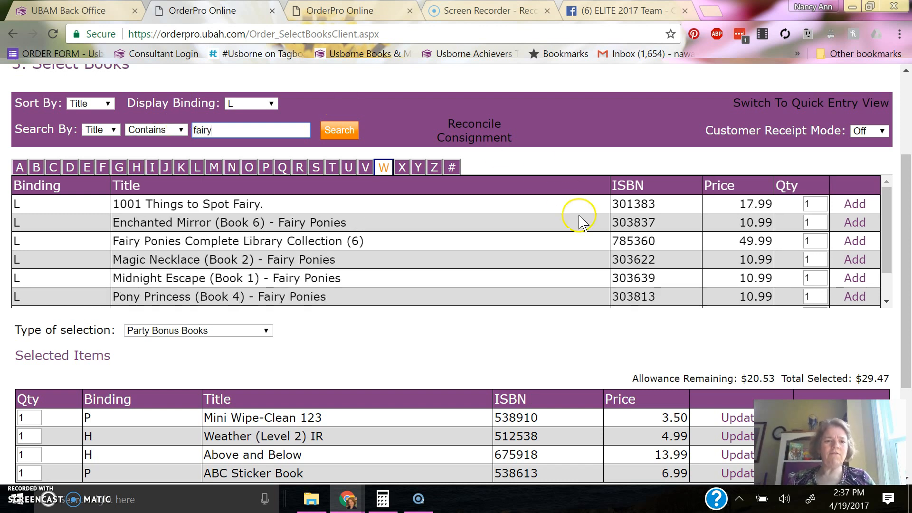
{"action": "mouse_move", "coordinate": [389, 281]}
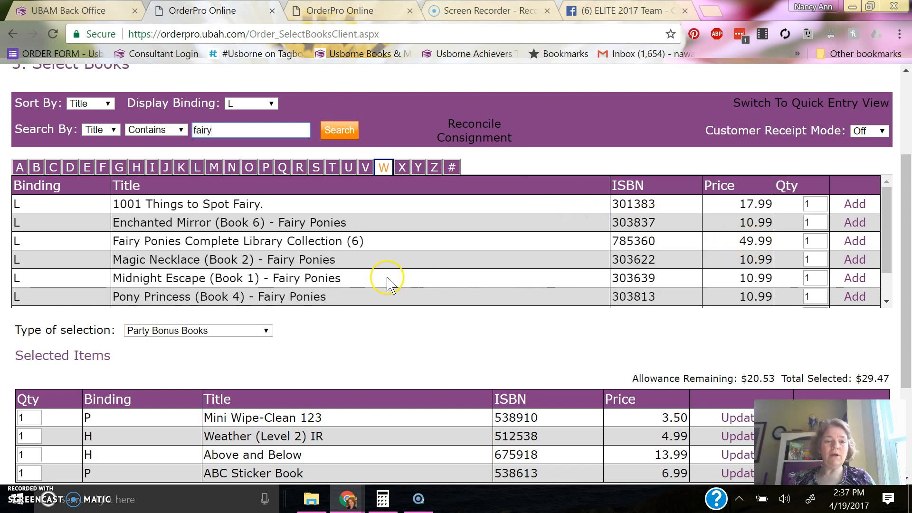
{"action": "mouse_move", "coordinate": [718, 225]}
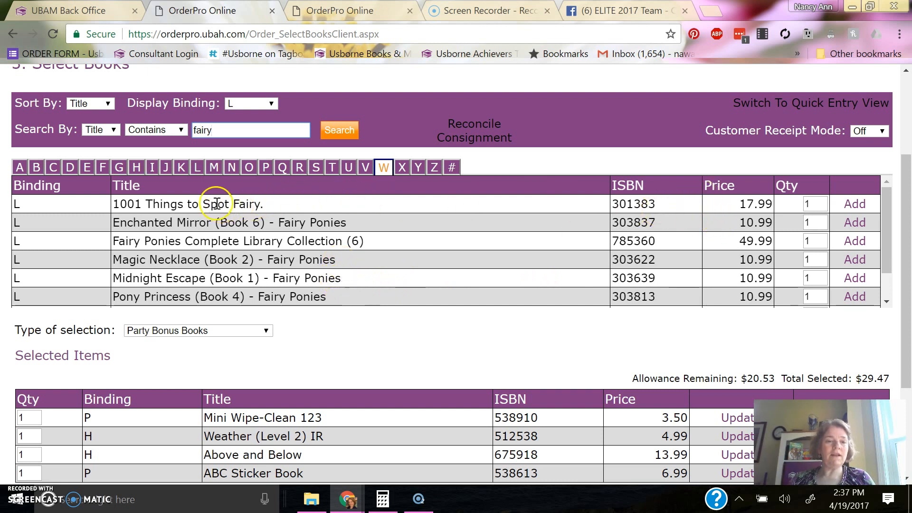
{"action": "mouse_move", "coordinate": [801, 189]}
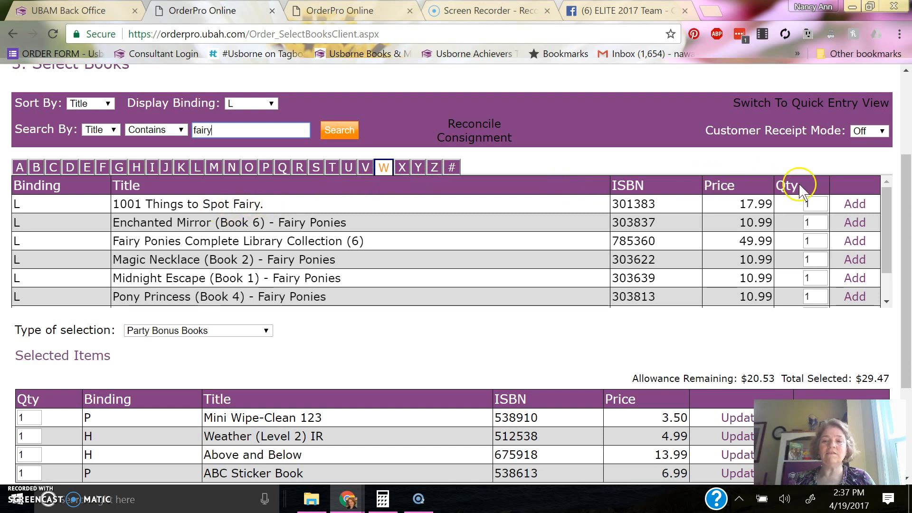
{"action": "left_click", "coordinate": [854, 203]}
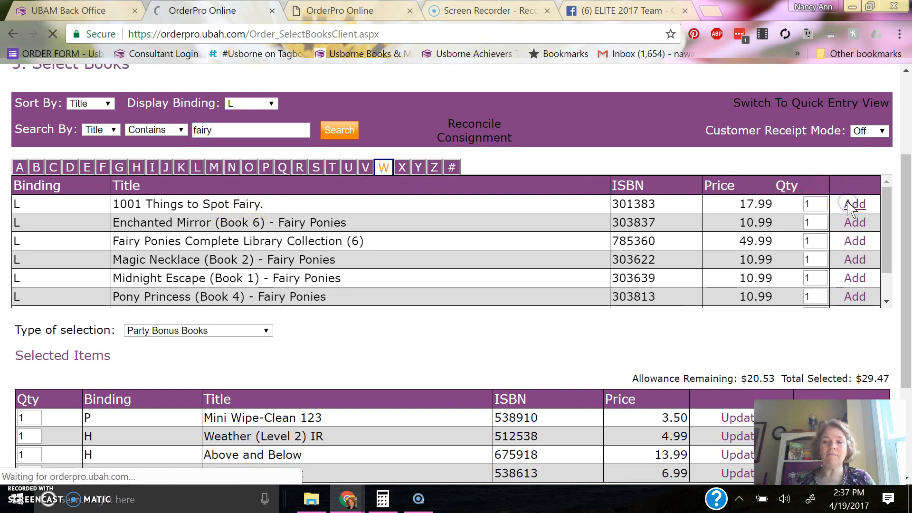
{"action": "left_click", "coordinate": [854, 203]}
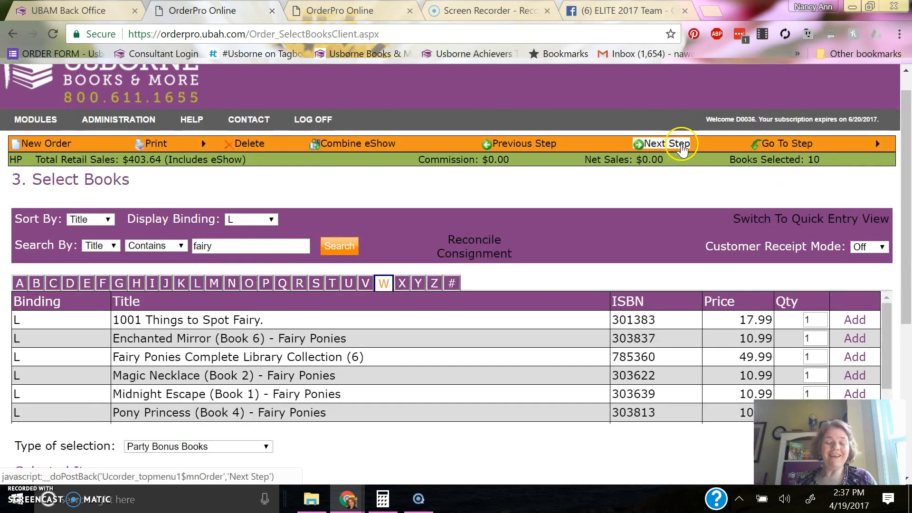
Advance the order to the Order Summary step
{"action": "left_click", "coordinate": [664, 144]}
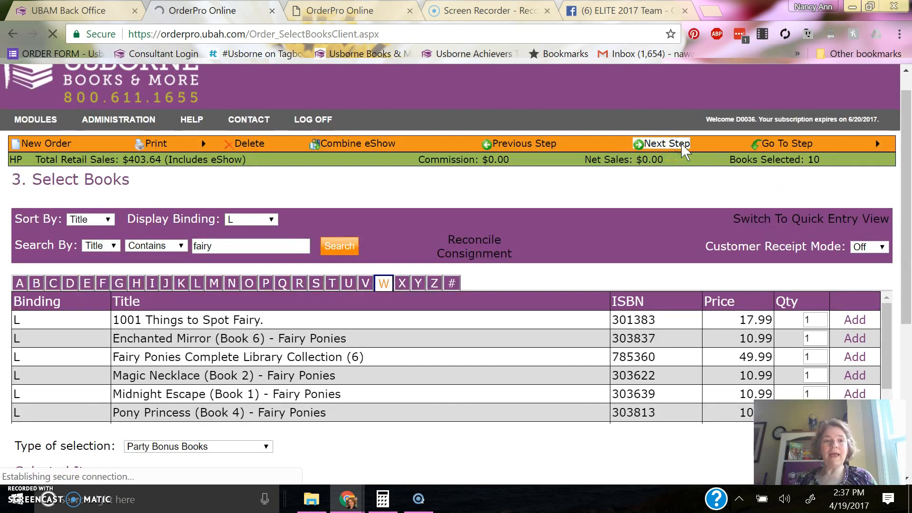
{"action": "left_click", "coordinate": [664, 143]}
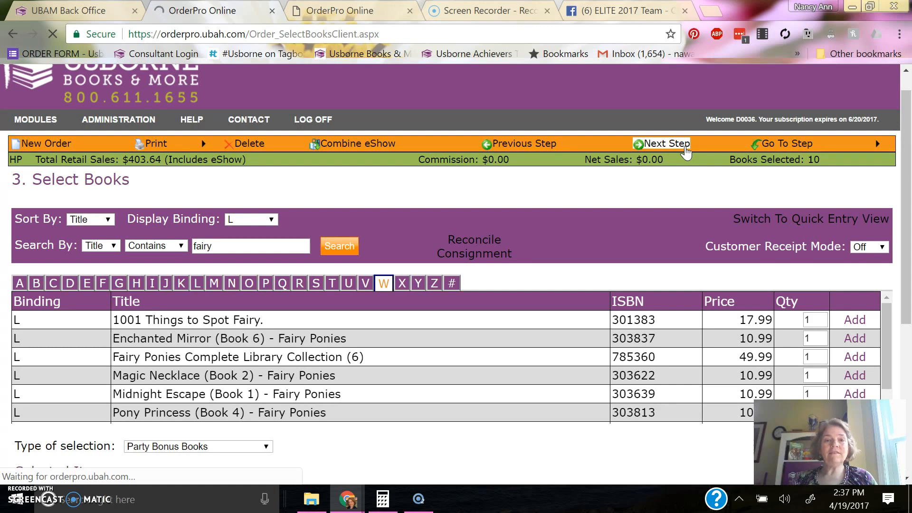
{"action": "left_click", "coordinate": [665, 143]}
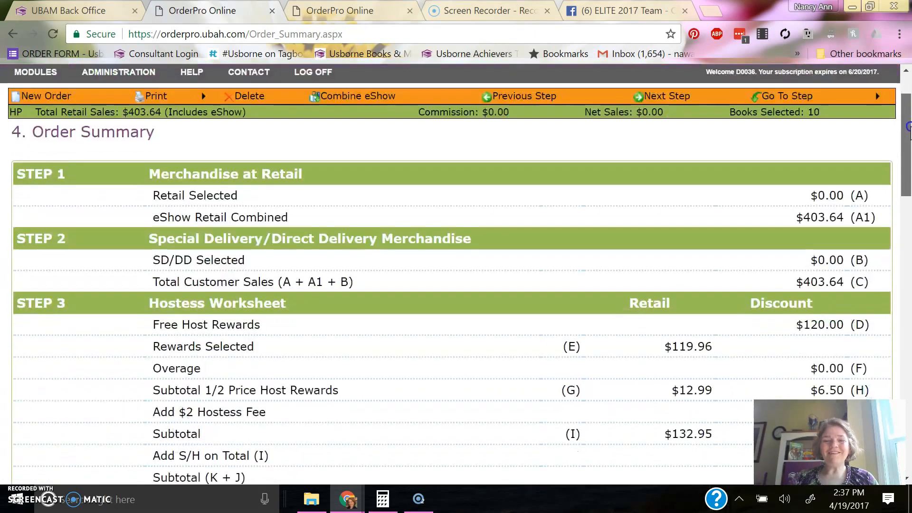
Scroll through summary Steps 1–9 reviewing totals down to the $41.91 total due
{"action": "scroll", "scroll_direction": "down", "scroll_amount": 3}
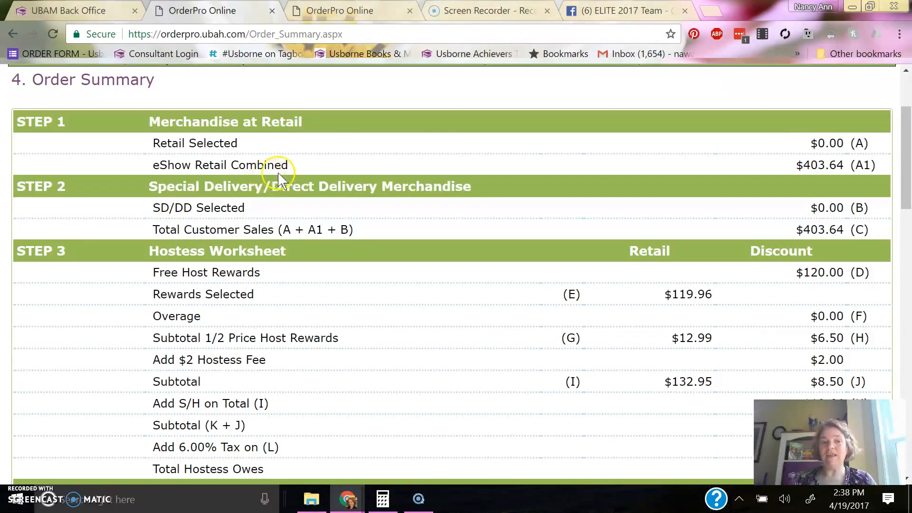
{"action": "mouse_move", "coordinate": [836, 174]}
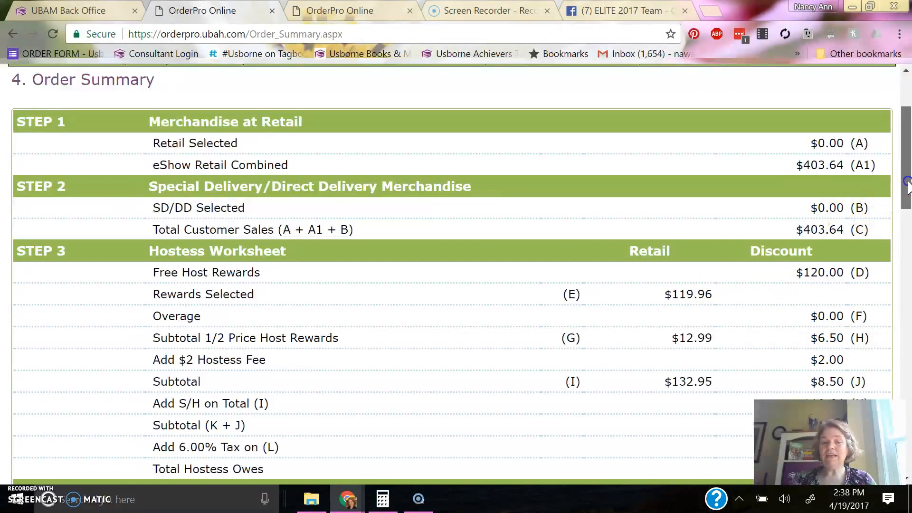
{"action": "scroll", "scroll_direction": "down", "scroll_amount": 3}
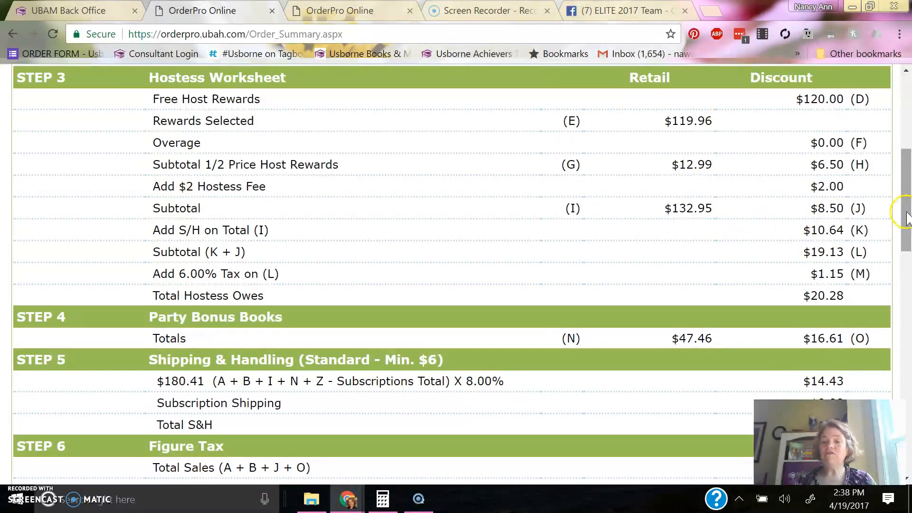
{"action": "scroll", "scroll_direction": "down", "scroll_amount": 3}
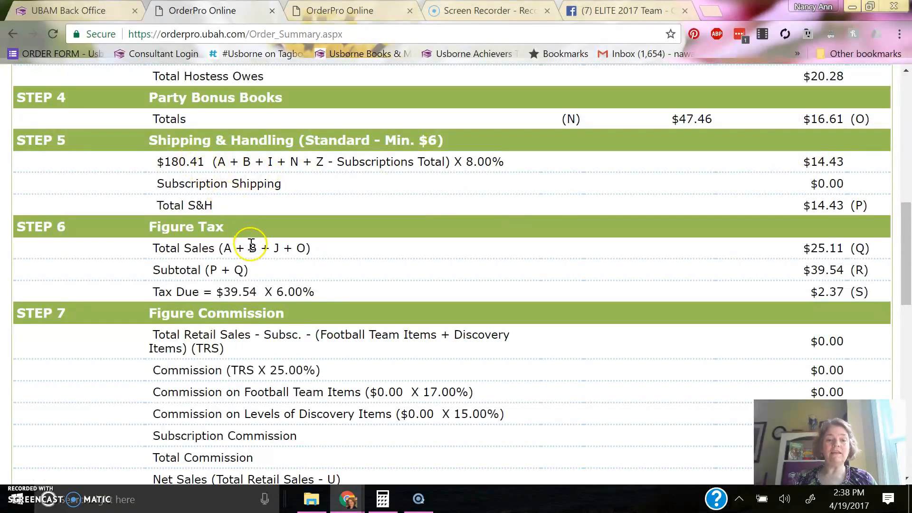
{"action": "mouse_move", "coordinate": [622, 308]}
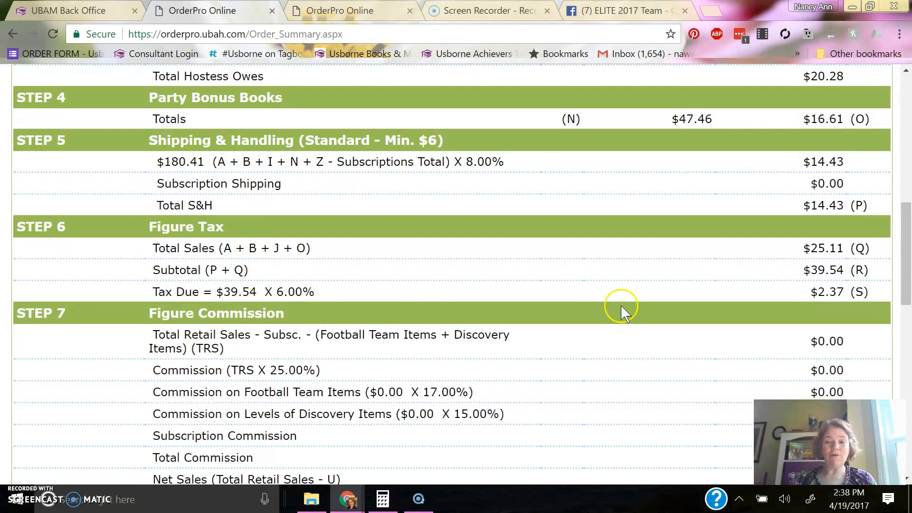
{"action": "scroll", "scroll_direction": "down", "scroll_amount": 3}
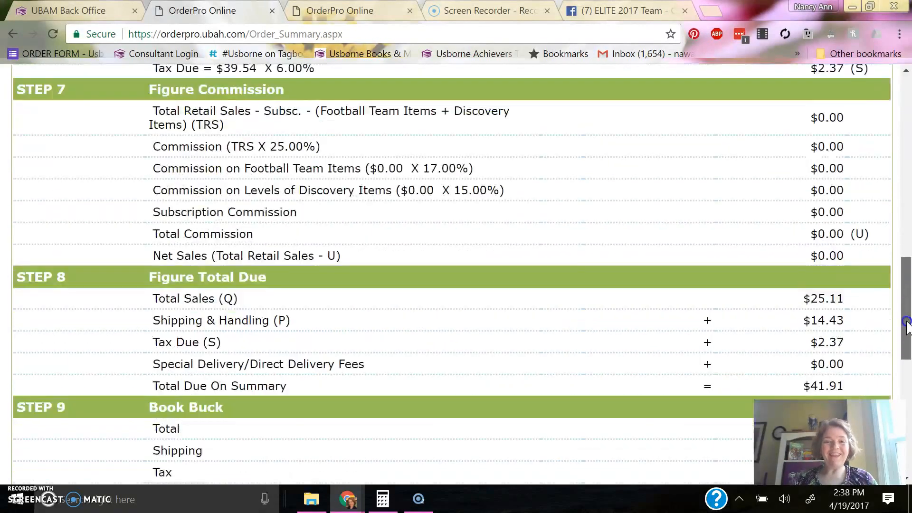
{"action": "scroll", "scroll_direction": "down", "scroll_amount": 3}
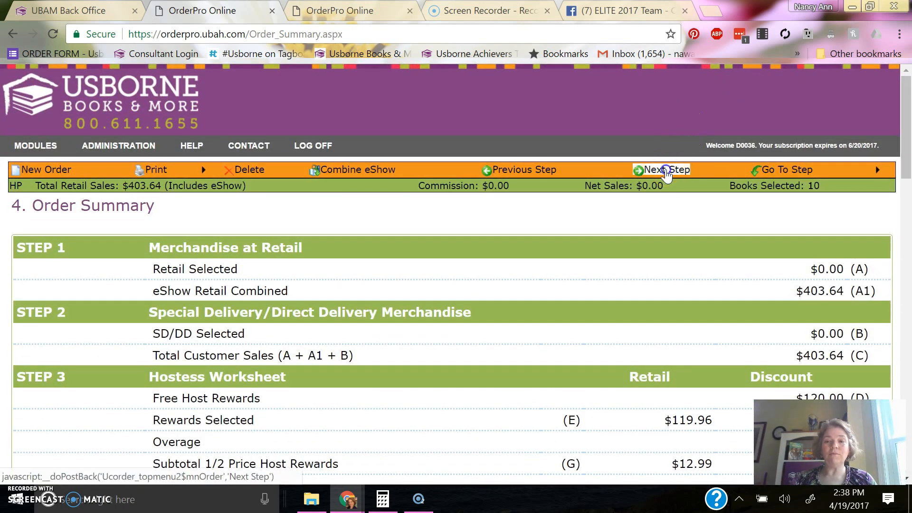
Advance to the Payment step showing a blank Customer Payment form against the $41.91 total
{"action": "left_click", "coordinate": [661, 169]}
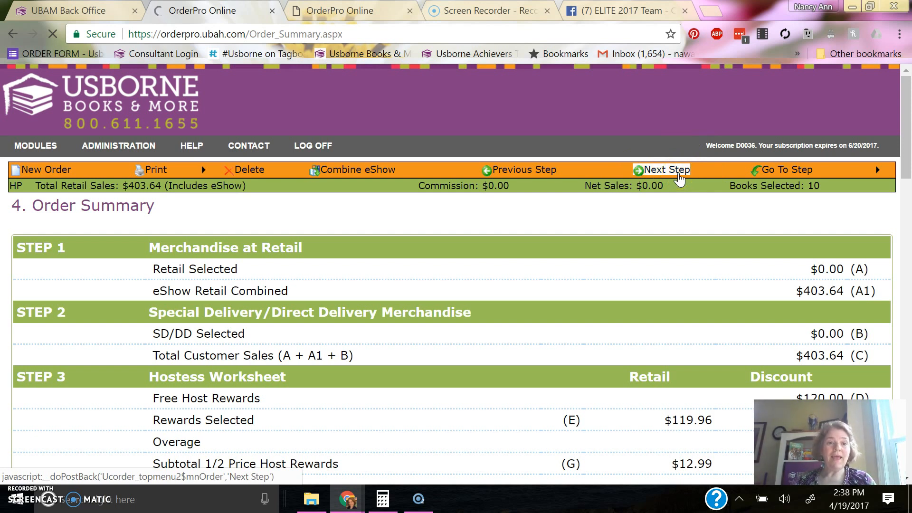
{"action": "left_click", "coordinate": [663, 169]}
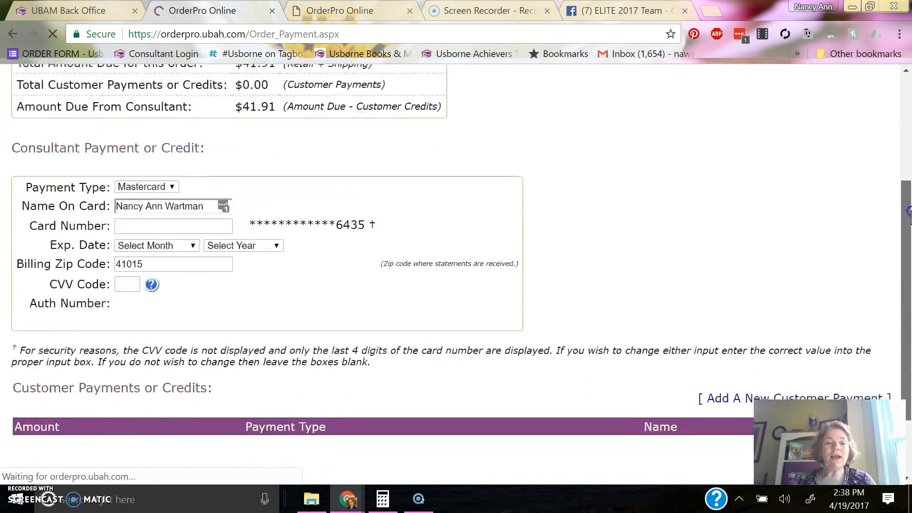
{"action": "scroll", "scroll_direction": "down", "scroll_amount": 3}
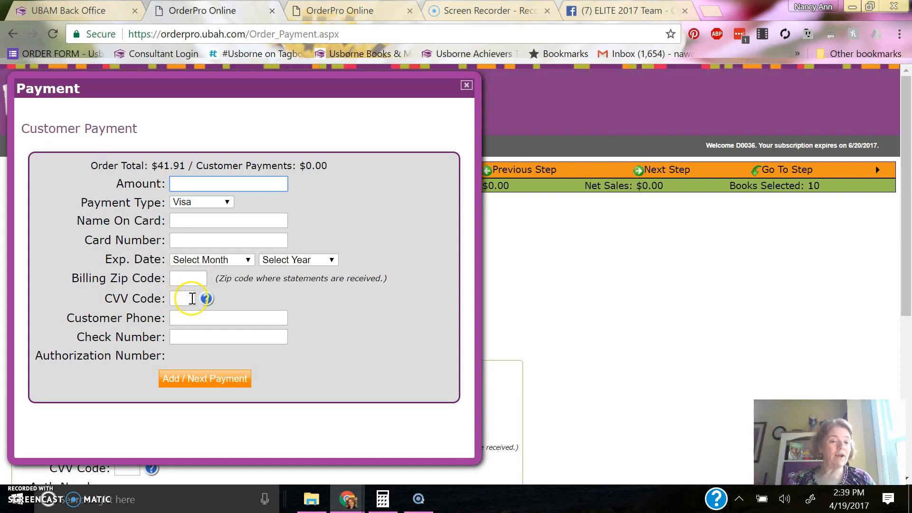
{"action": "mouse_move", "coordinate": [195, 336]}
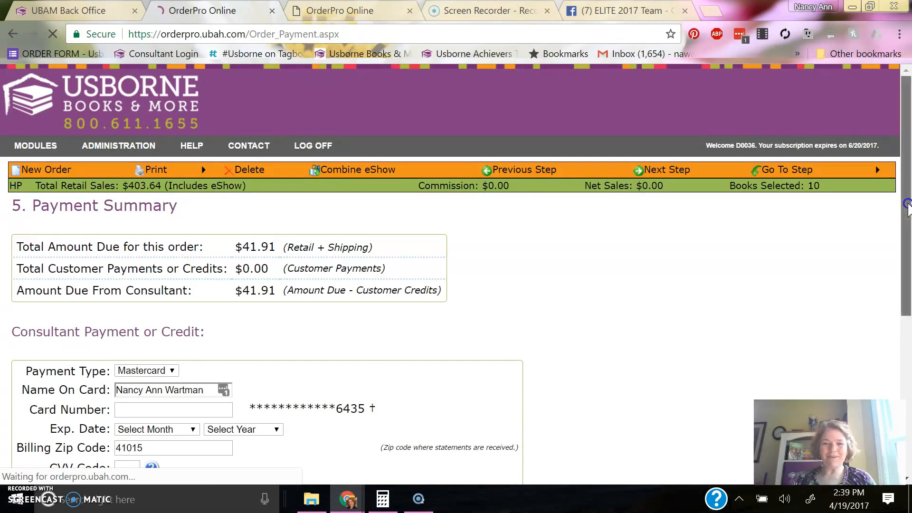
Advance the order from Payment to the 6. Final Review step
{"action": "scroll", "scroll_direction": "down", "scroll_amount": 3}
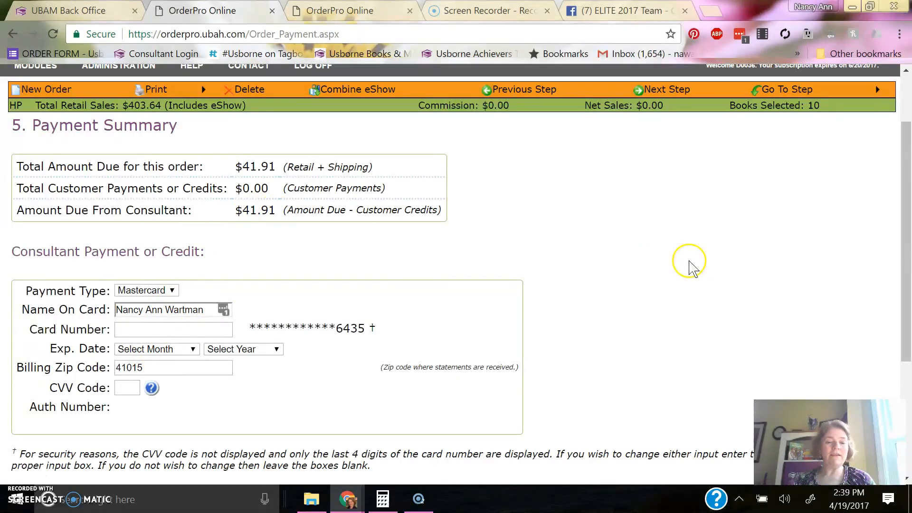
{"action": "scroll", "scroll_direction": "down", "scroll_amount": 3}
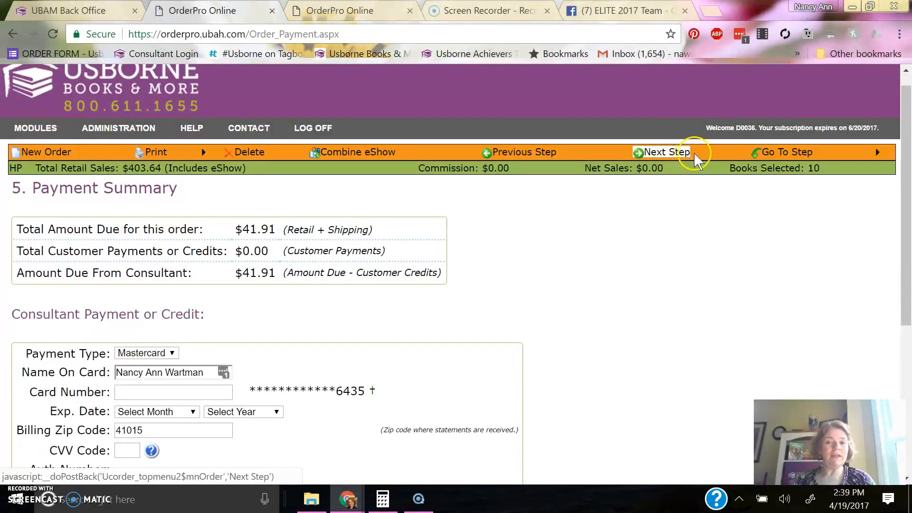
{"action": "left_click", "coordinate": [787, 152]}
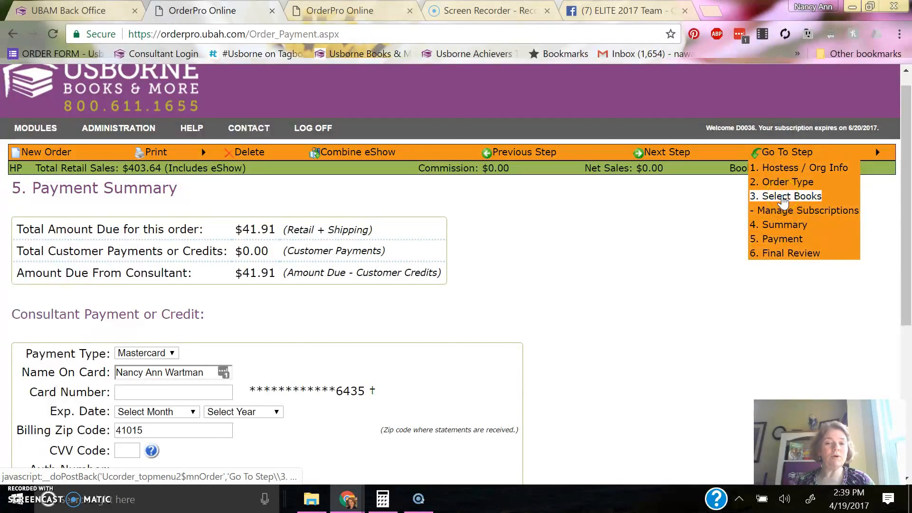
{"action": "mouse_move", "coordinate": [665, 152]}
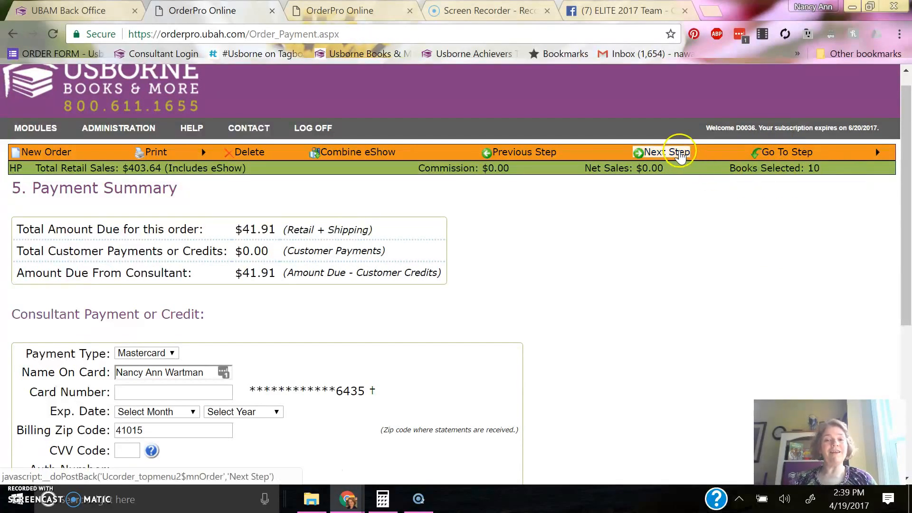
{"action": "mouse_move", "coordinate": [679, 193]}
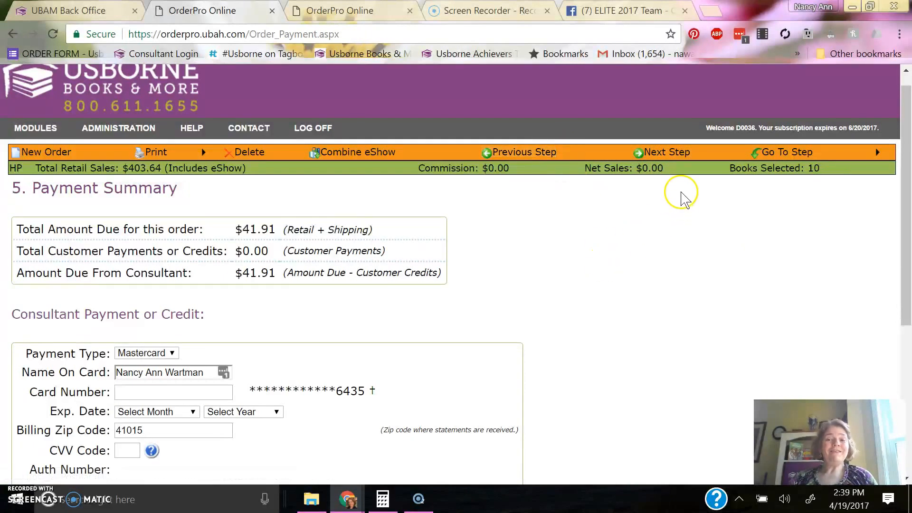
{"action": "left_click", "coordinate": [664, 151]}
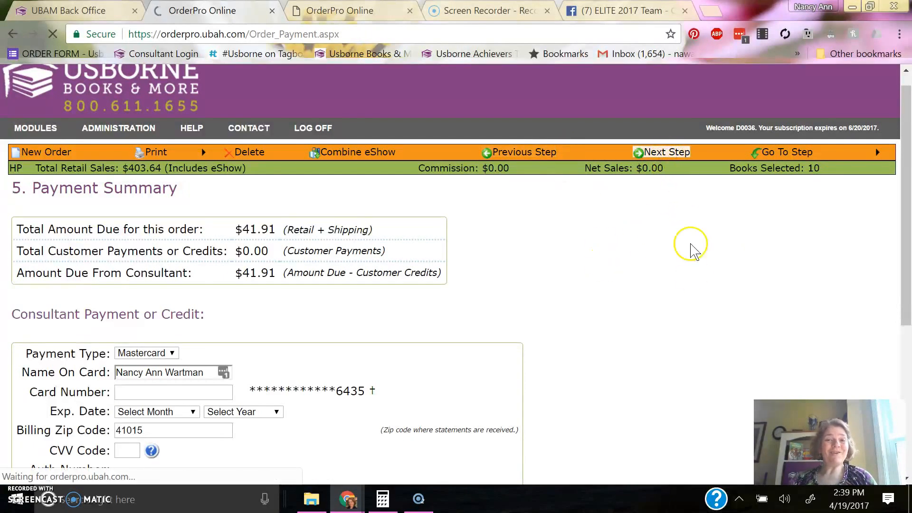
{"action": "mouse_move", "coordinate": [691, 285]}
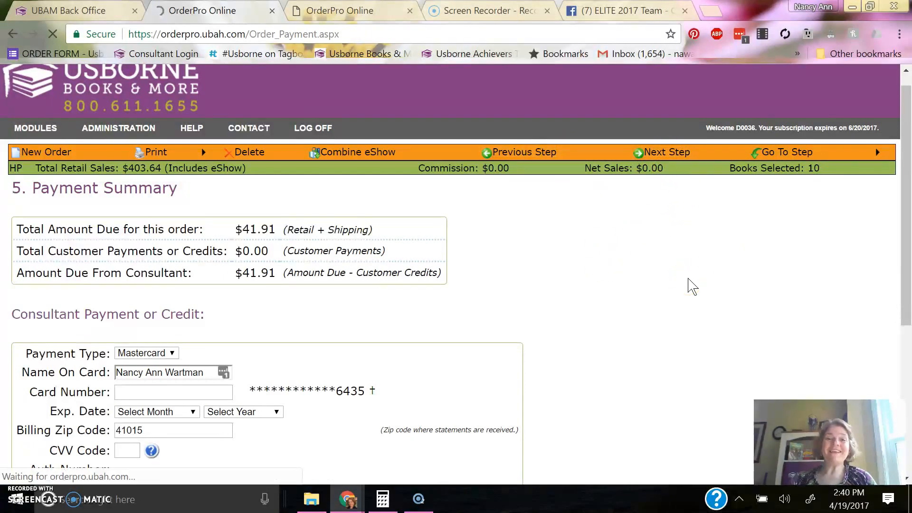
{"action": "left_click", "coordinate": [665, 152]}
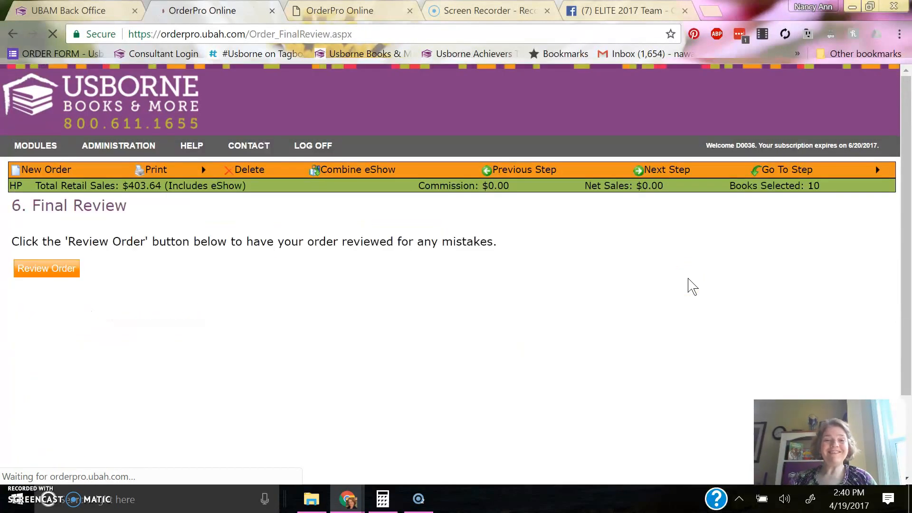